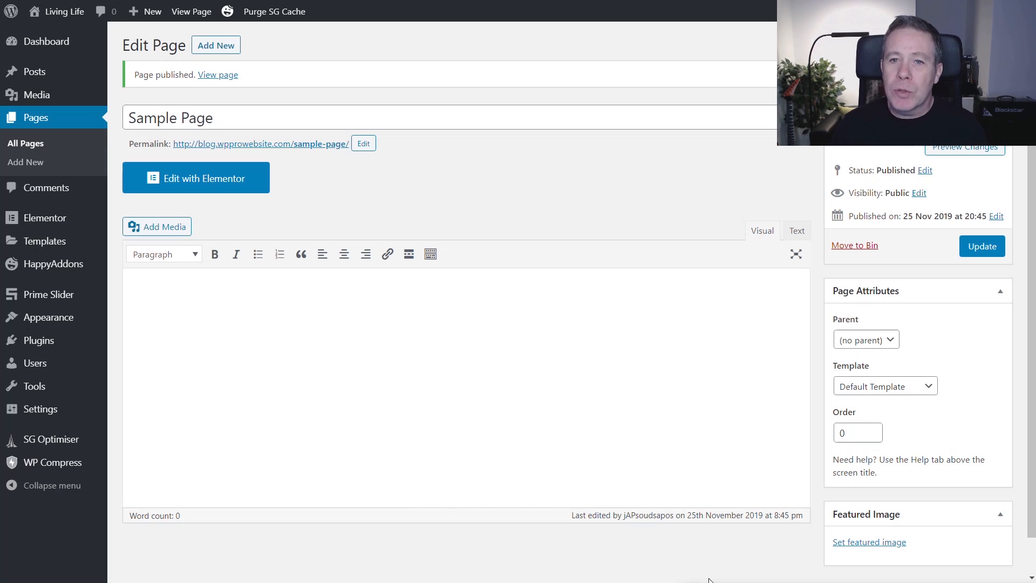
mouse_move(203, 184)
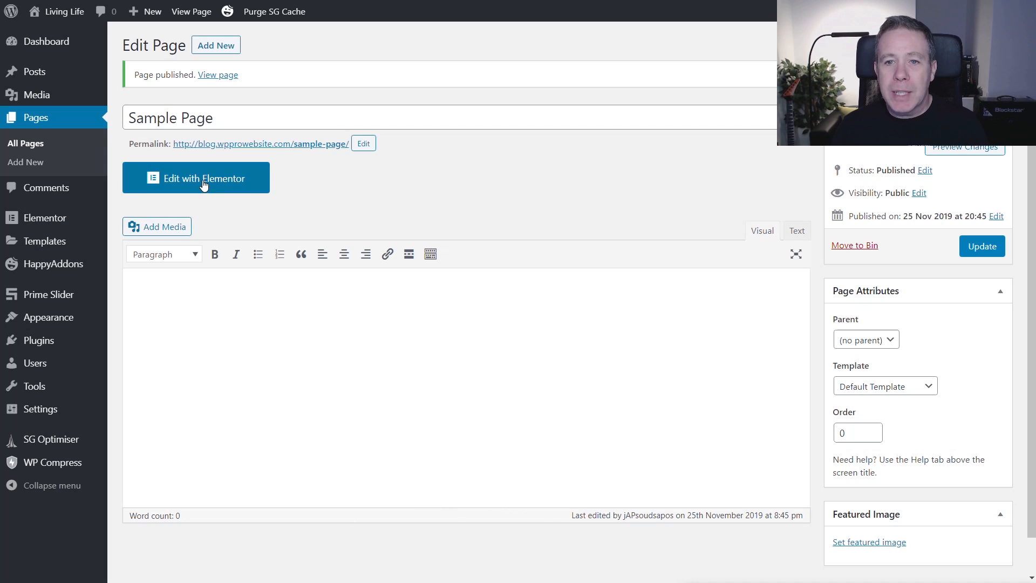
Step: Open the Sample Page in the Elementor editor via Edit with Elementor
left_click(197, 177)
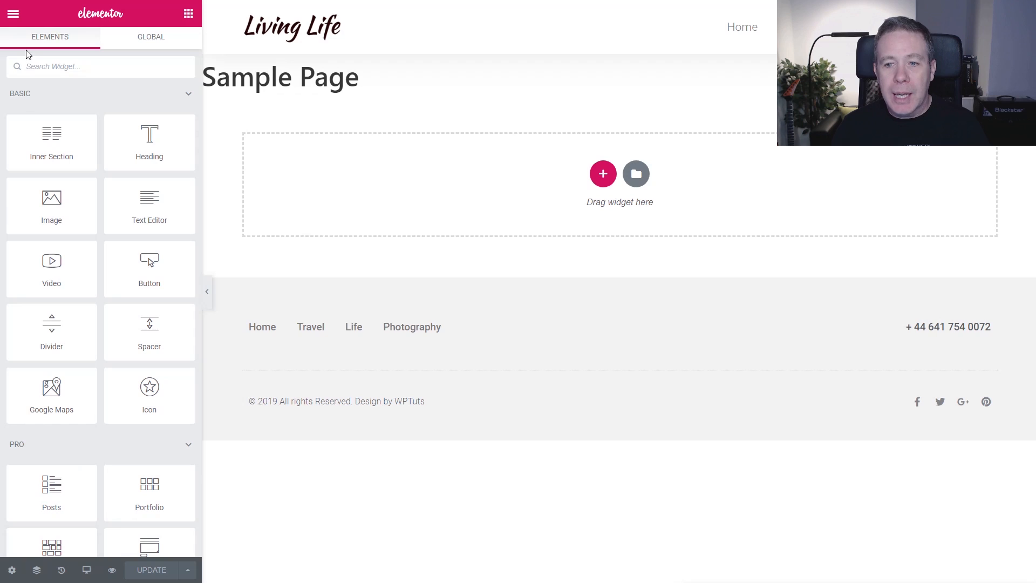
mouse_move(120, 211)
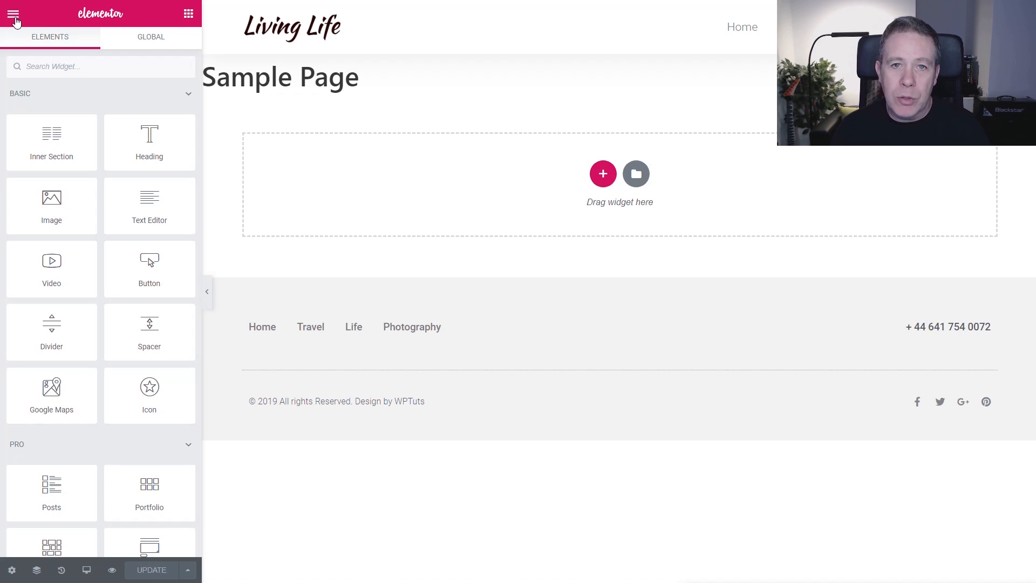
Step: Reach the editor Preferences and list the UI Theme choices (Auto Detect, Light, Dark)
left_click(17, 14)
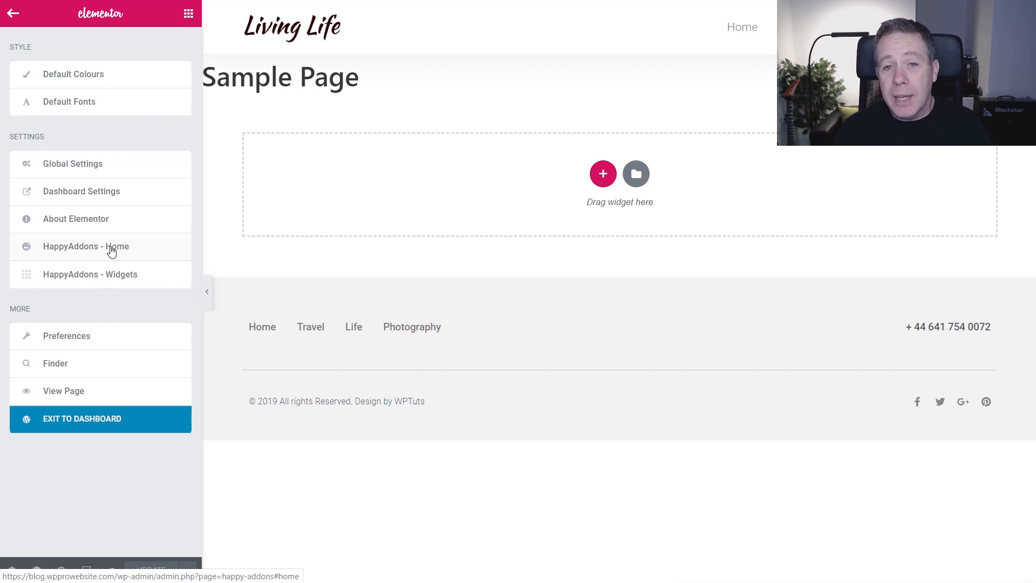
mouse_move(83, 339)
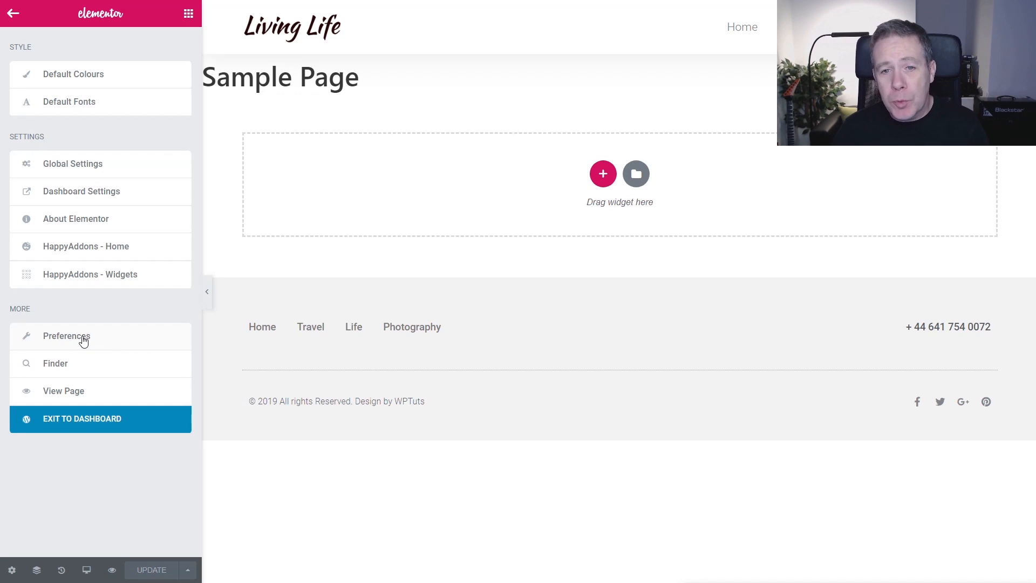
left_click(67, 335)
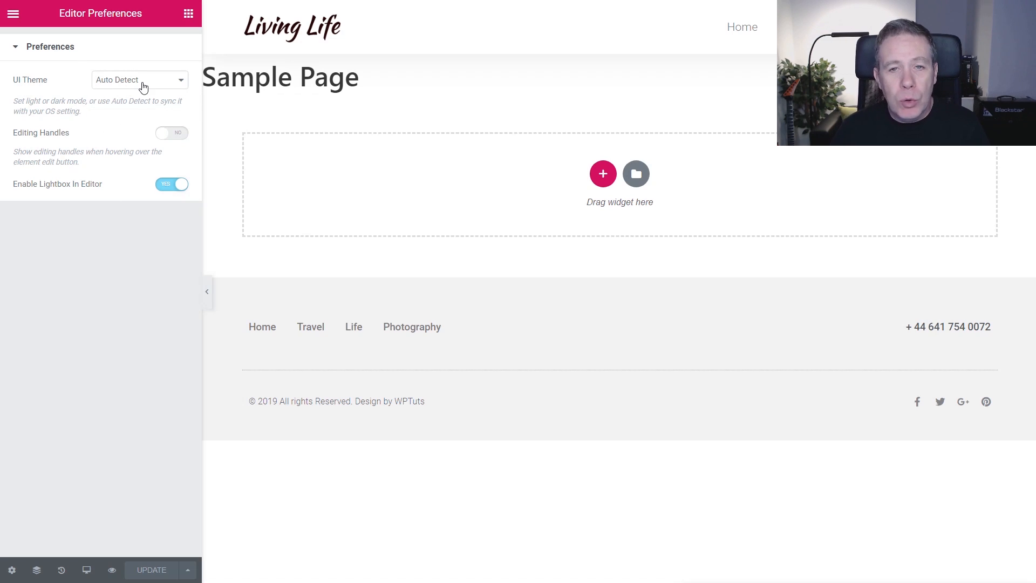
left_click(140, 80)
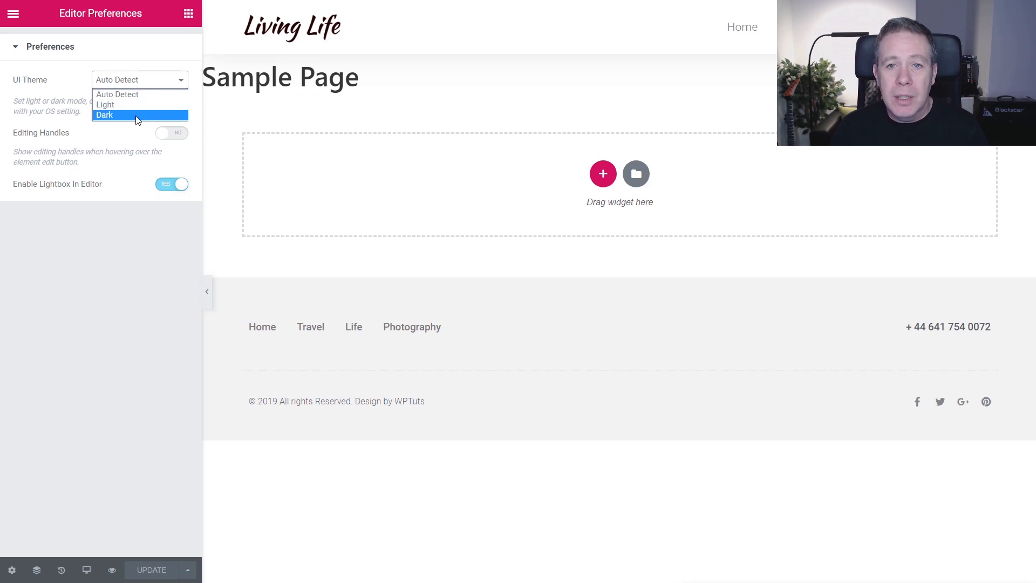
Step: Set the UI Theme to Dark and start a new two-column section on the page
left_click(113, 115)
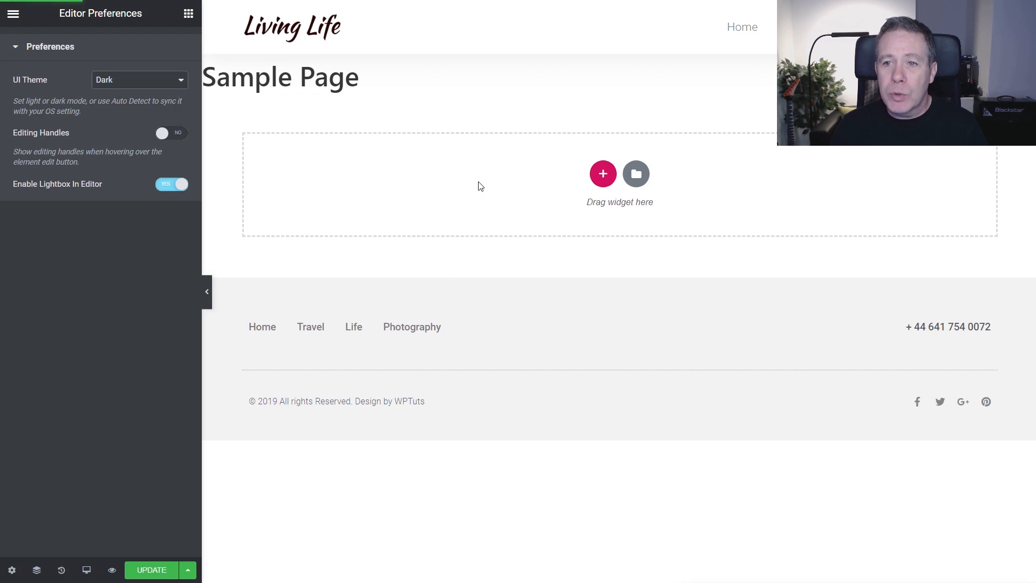
right_click(480, 186)
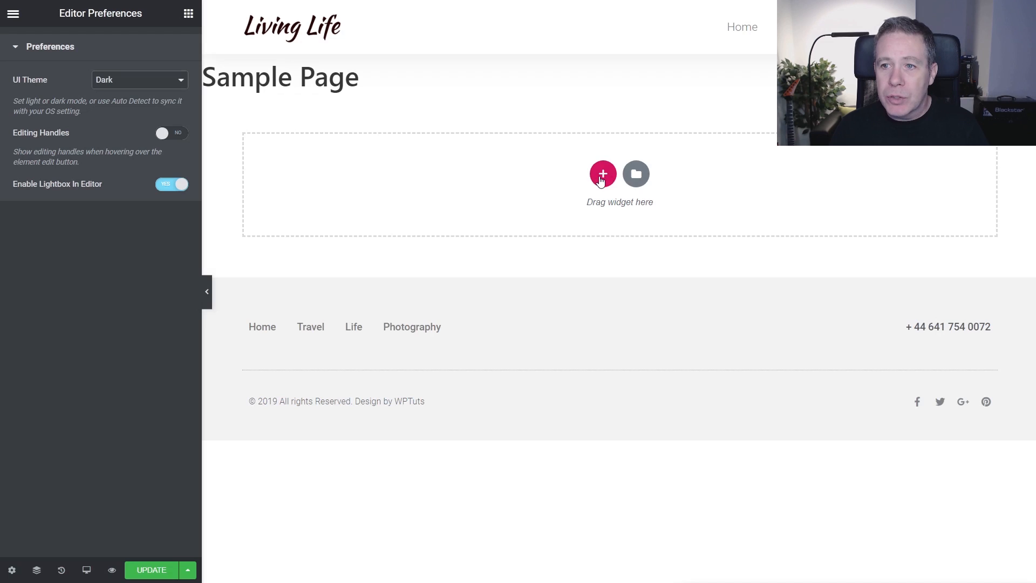
left_click(602, 173)
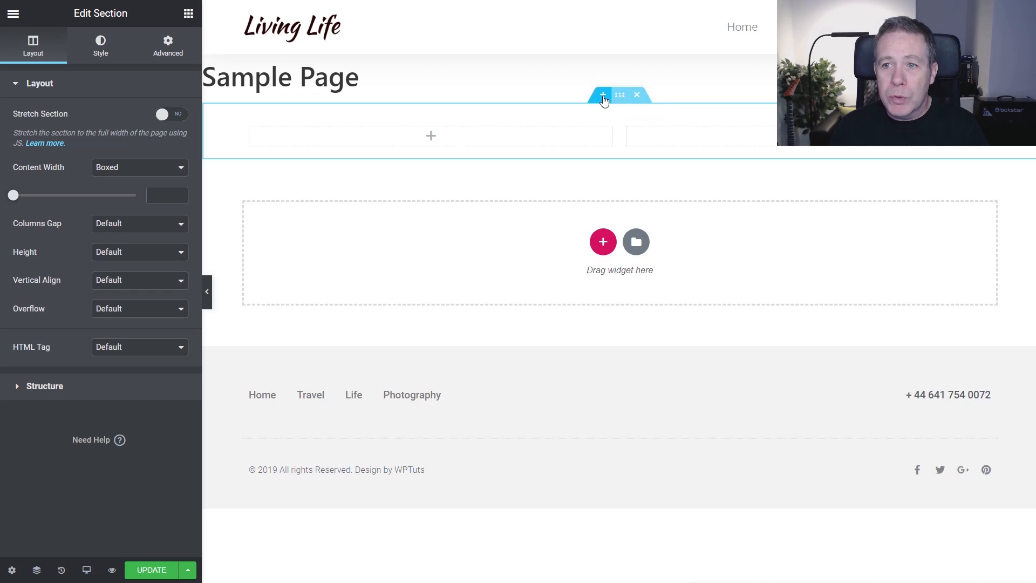
mouse_move(619, 96)
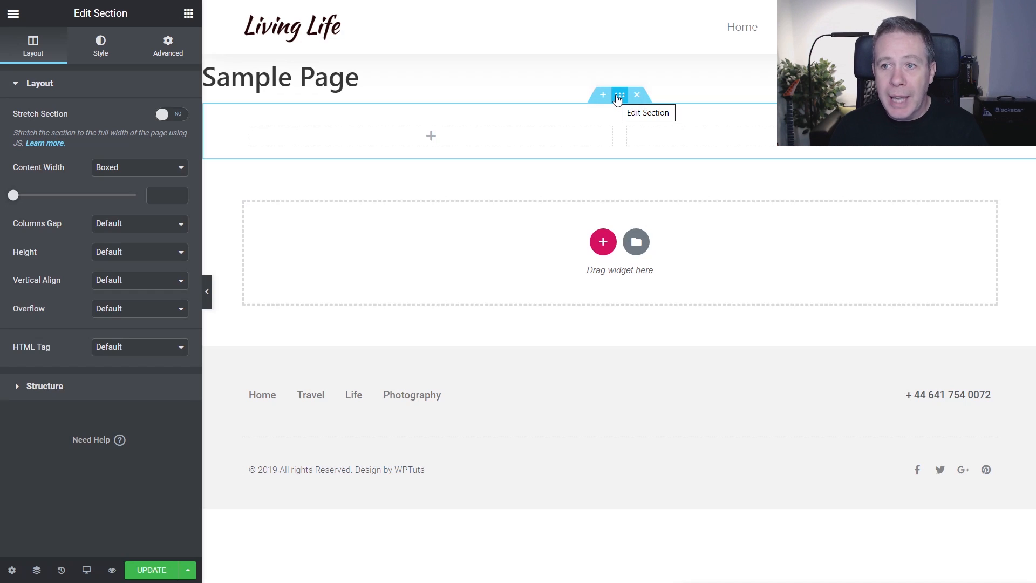
mouse_move(637, 95)
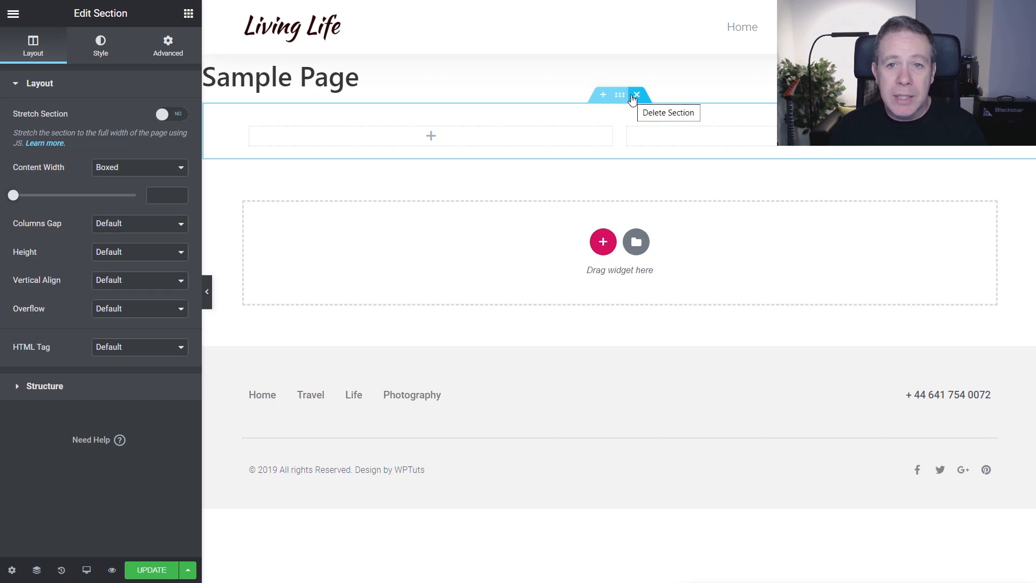
mouse_move(20, 15)
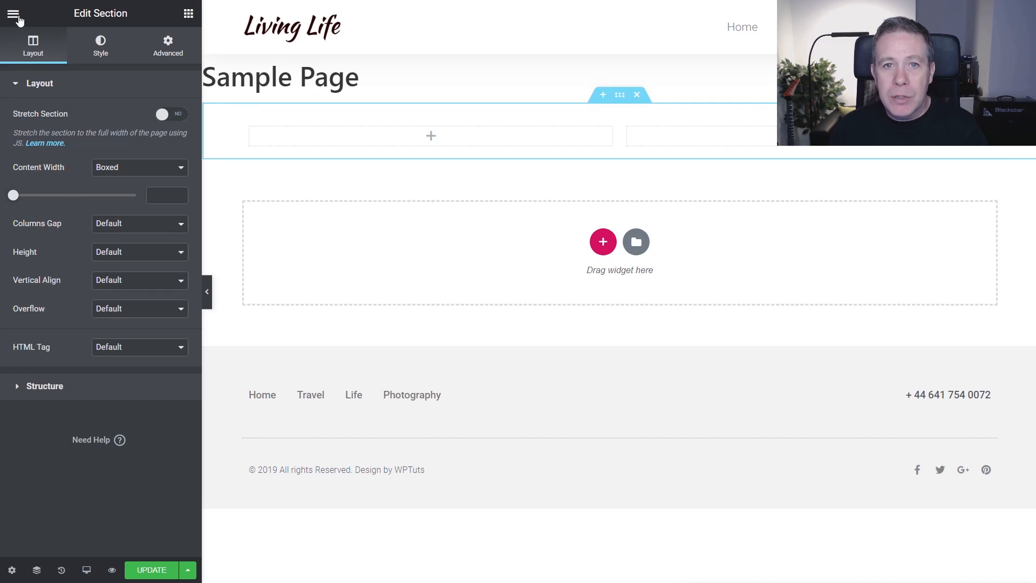
Step: Check the new section's settings and bring the editor's main menu back up
left_click(17, 14)
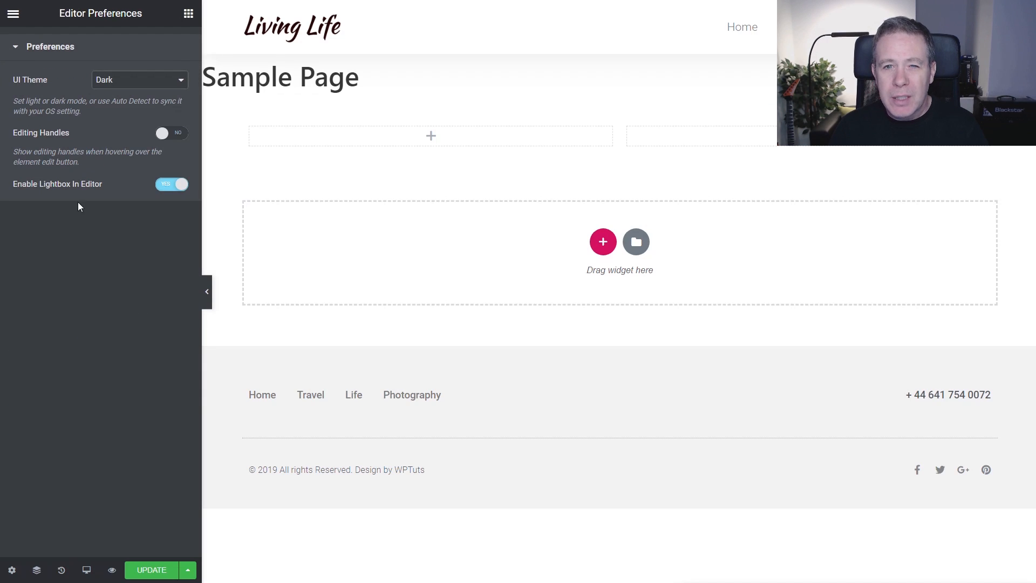
mouse_move(66, 151)
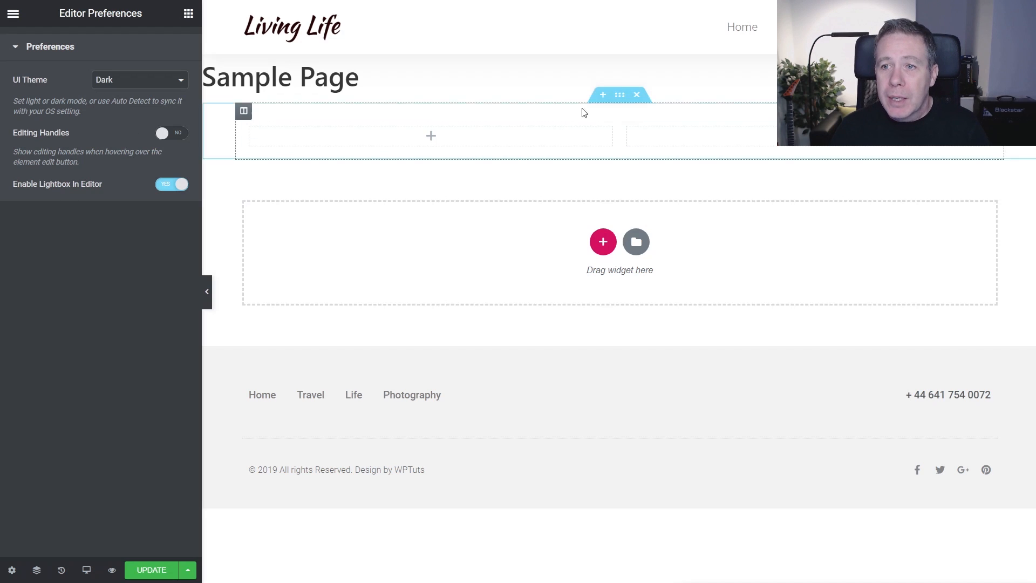
left_click(243, 110)
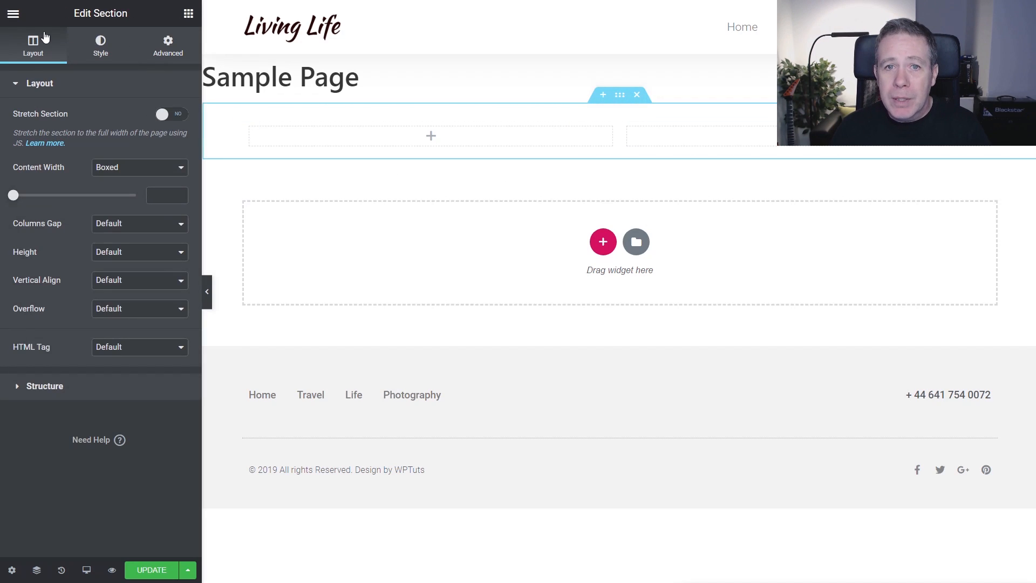
left_click(21, 14)
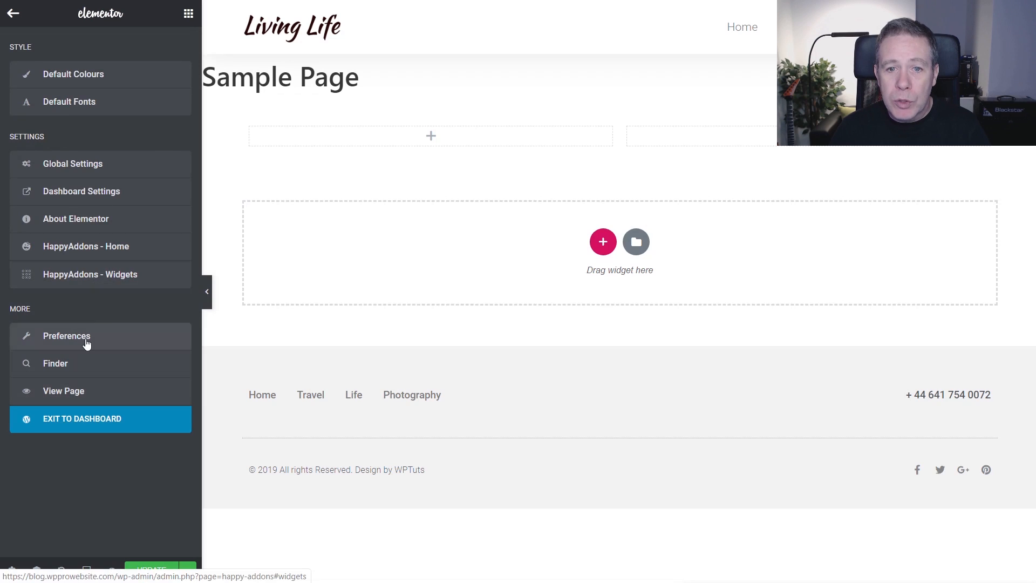
Step: Enable Editing Handles in Preferences and save the page with Update
left_click(67, 335)
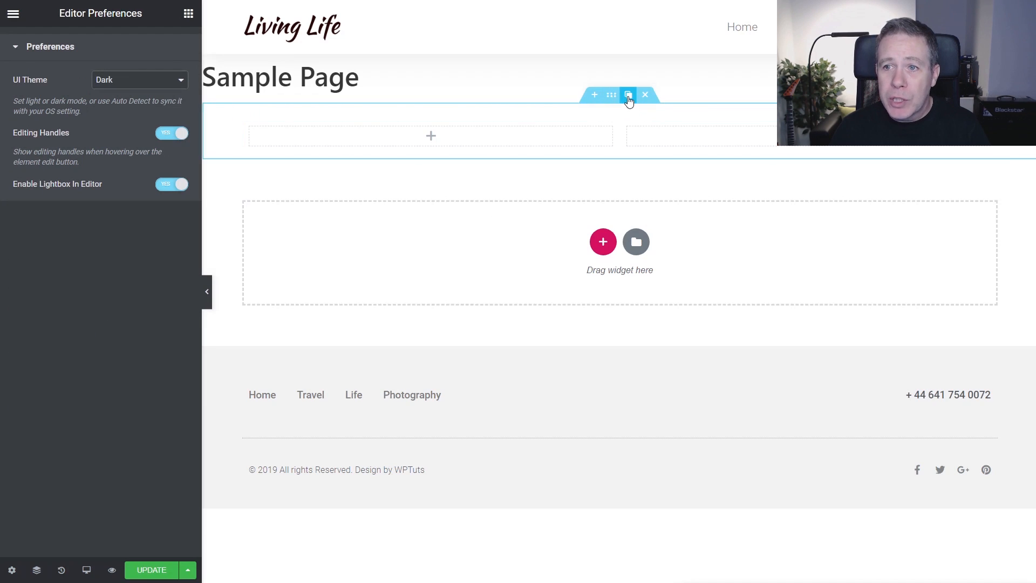
mouse_move(628, 95)
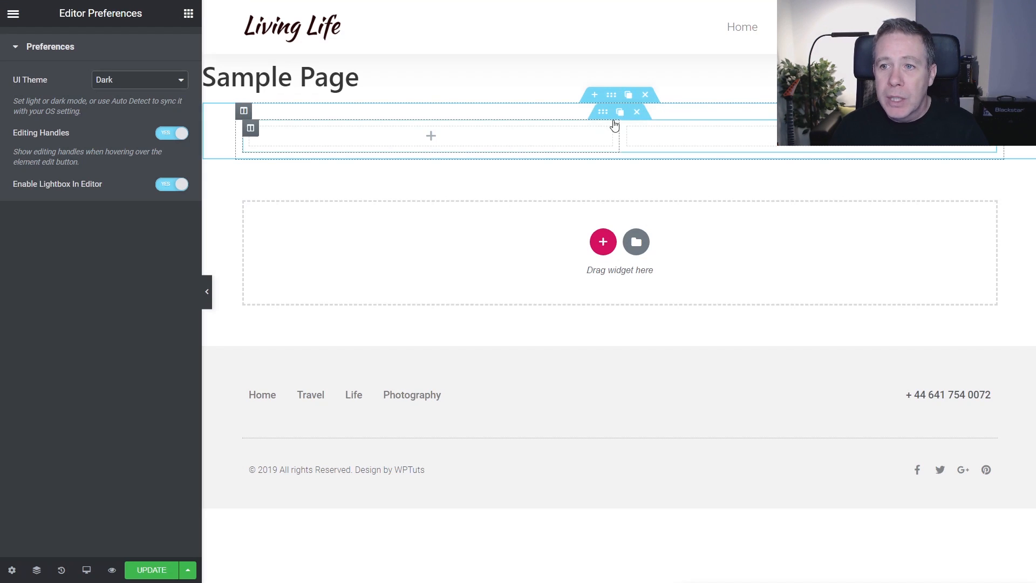
mouse_move(619, 111)
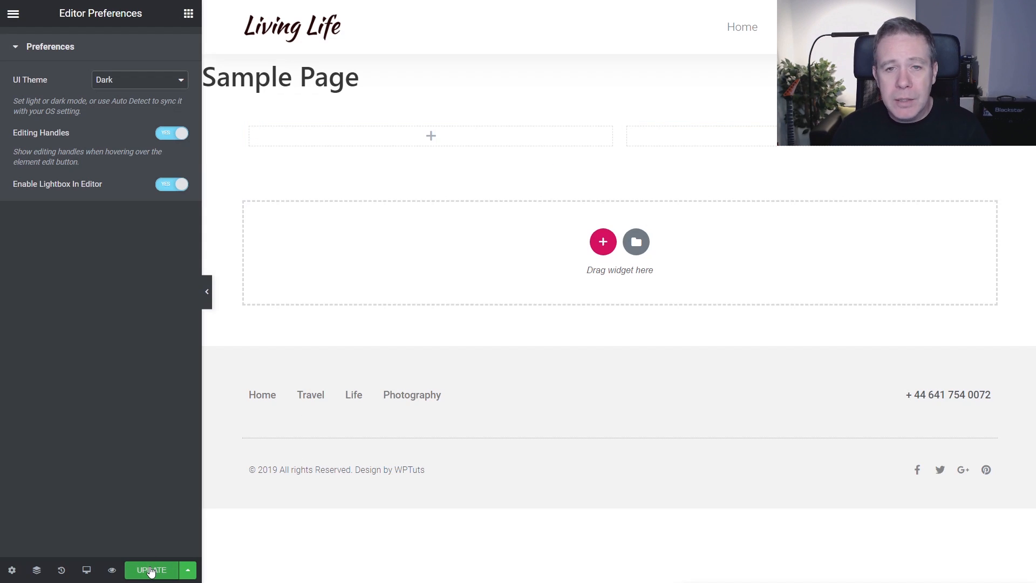
left_click(152, 570)
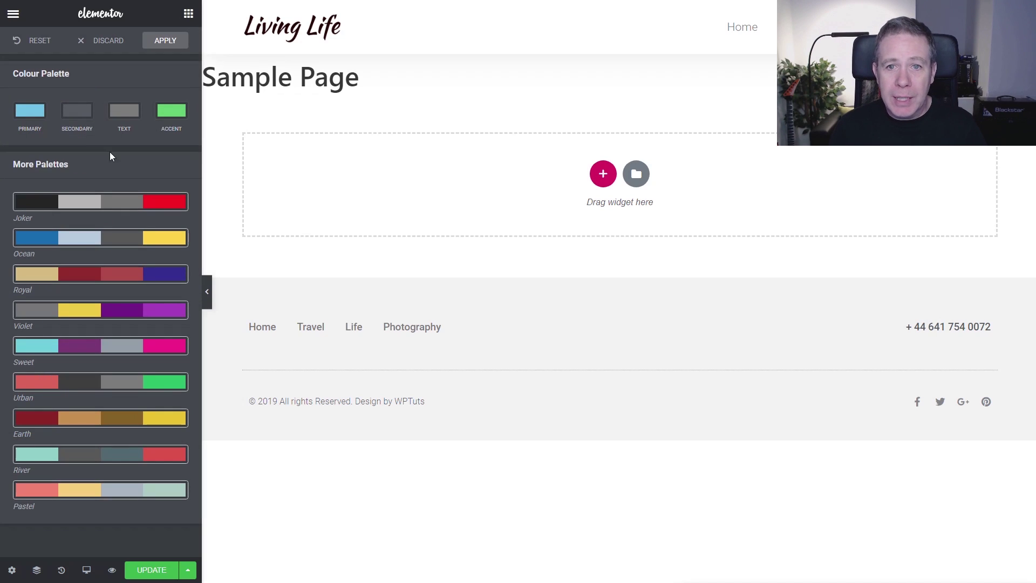
mouse_move(125, 119)
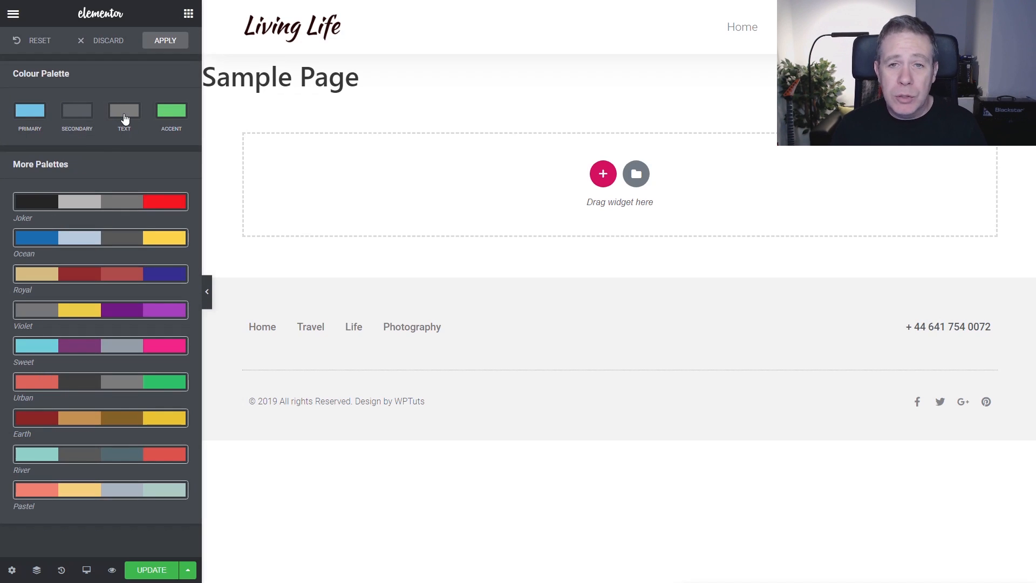
Step: Open the colour picker for the Text swatch of the default colour palette
left_click(124, 110)
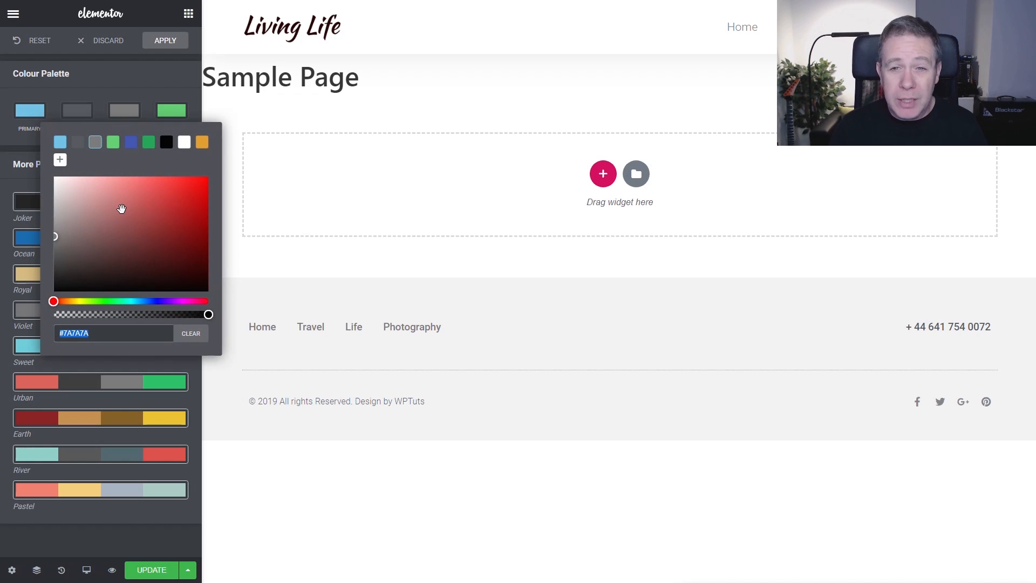
mouse_move(136, 77)
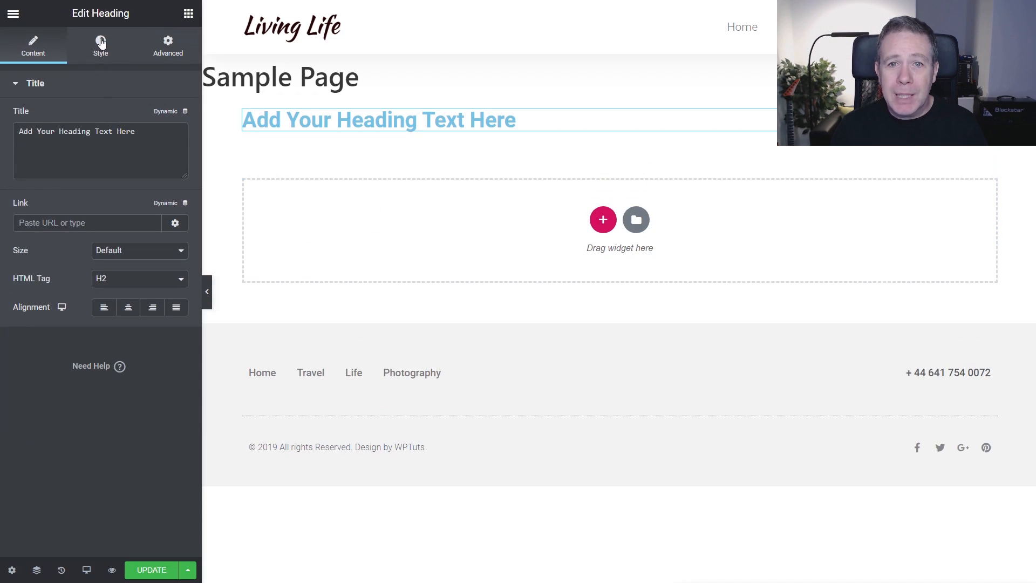
Step: Set the heading's text colour to dark teal #125260 from the Style colour picker
left_click(100, 45)
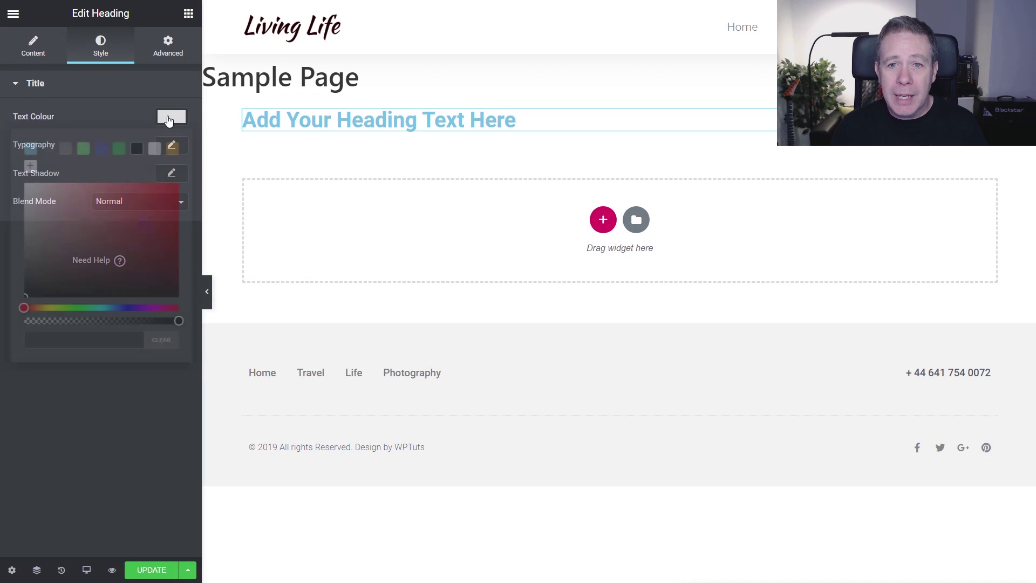
left_click(171, 116)
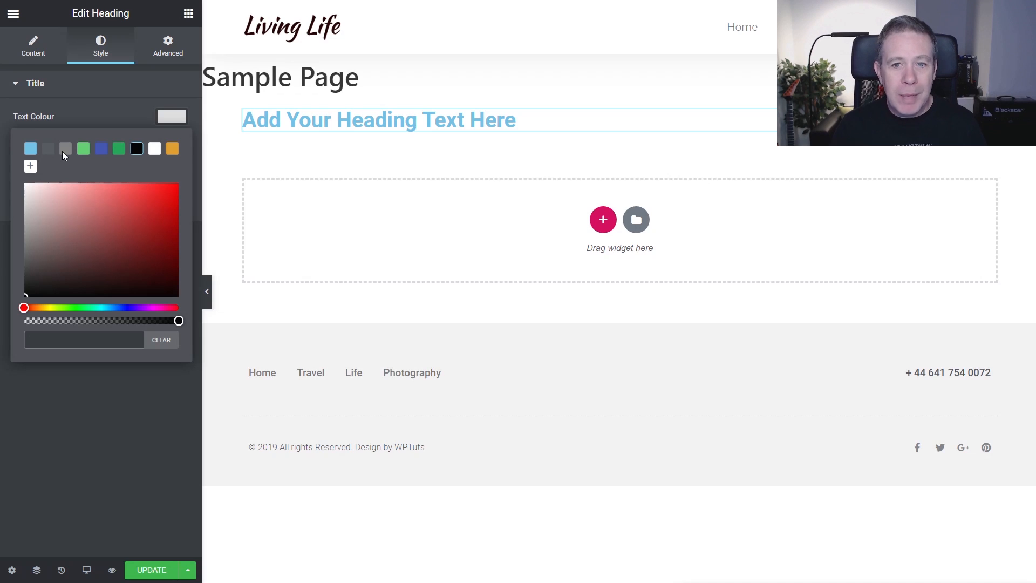
left_click(83, 339)
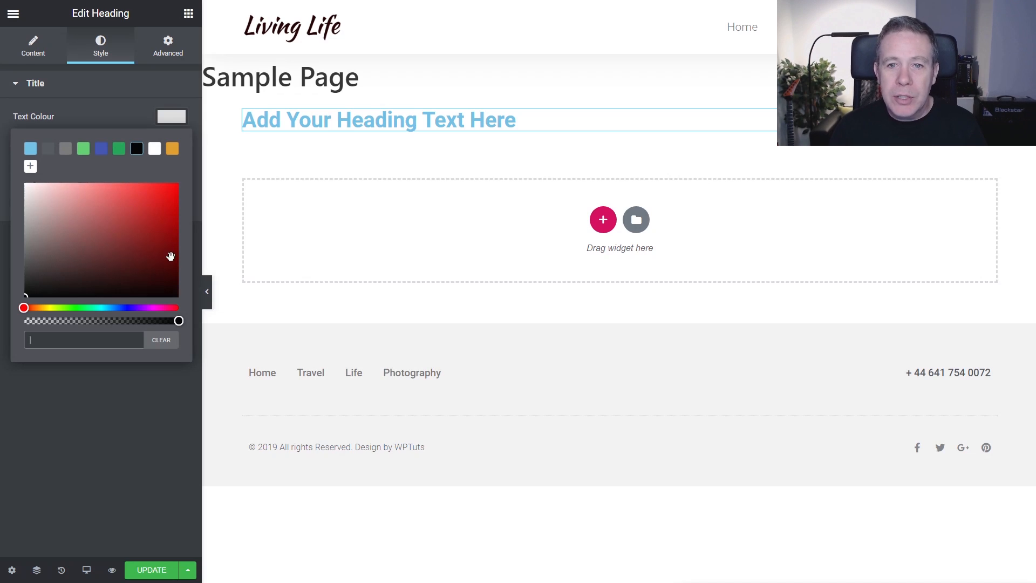
left_click(148, 257)
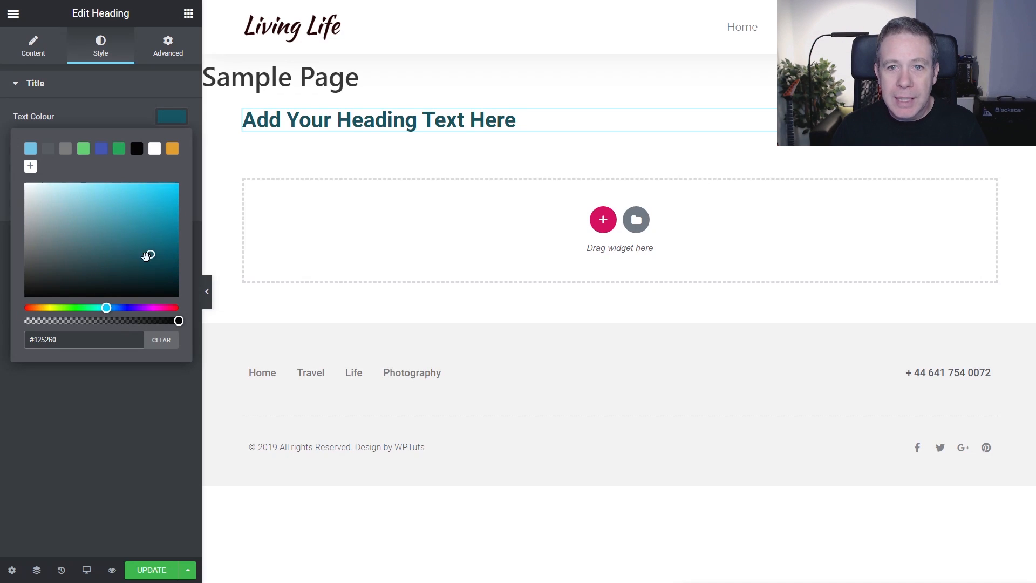
mouse_move(31, 168)
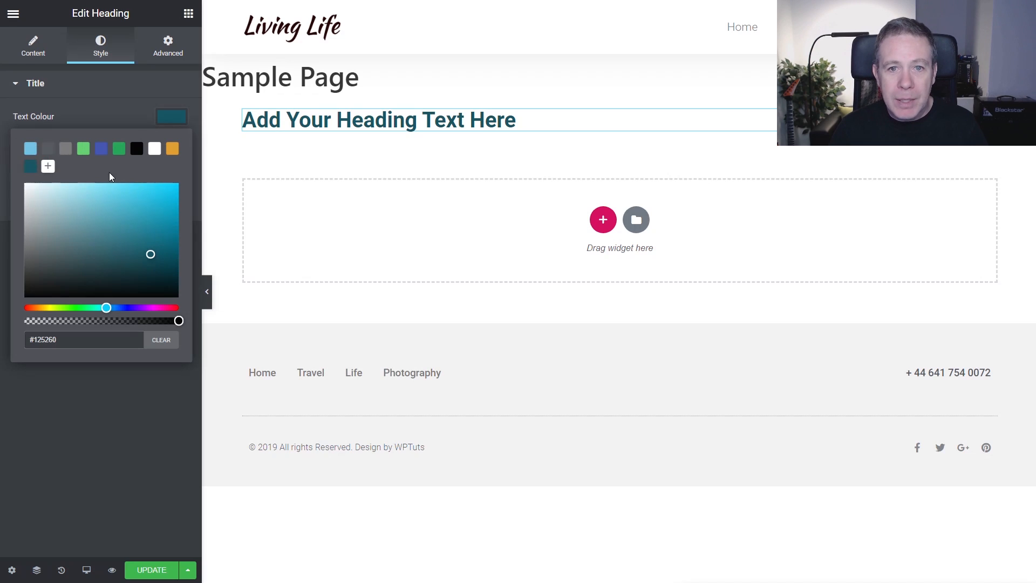
mouse_move(110, 457)
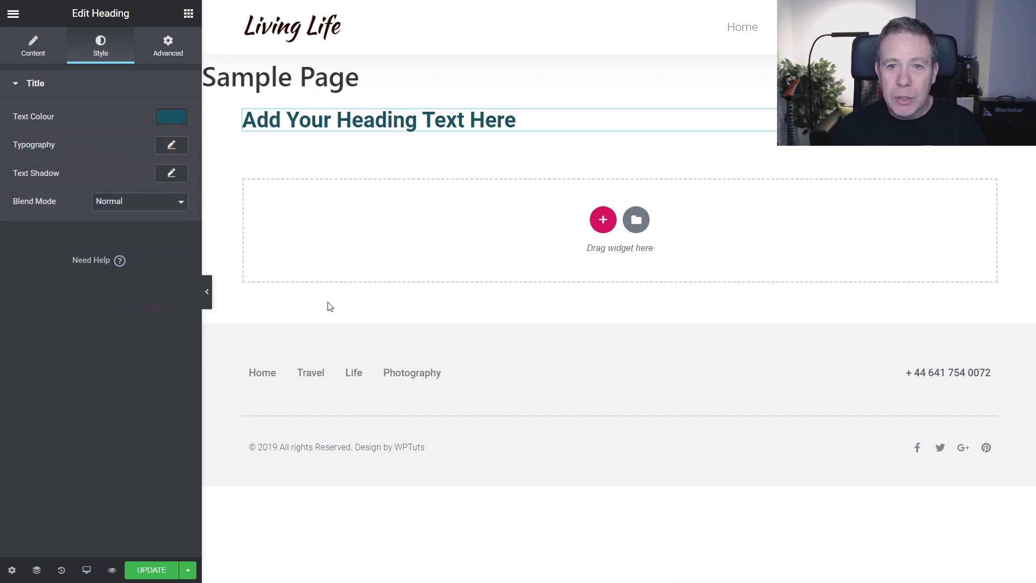
mouse_move(139, 64)
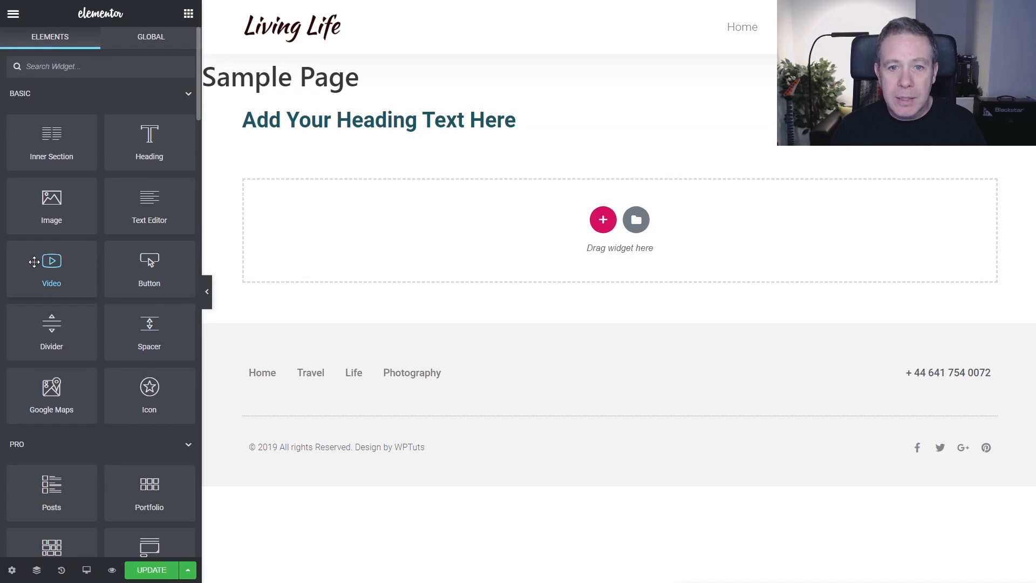
Step: Place a Button under the heading with white text and start setting its background colour
left_click_drag(149, 268, 289, 157)
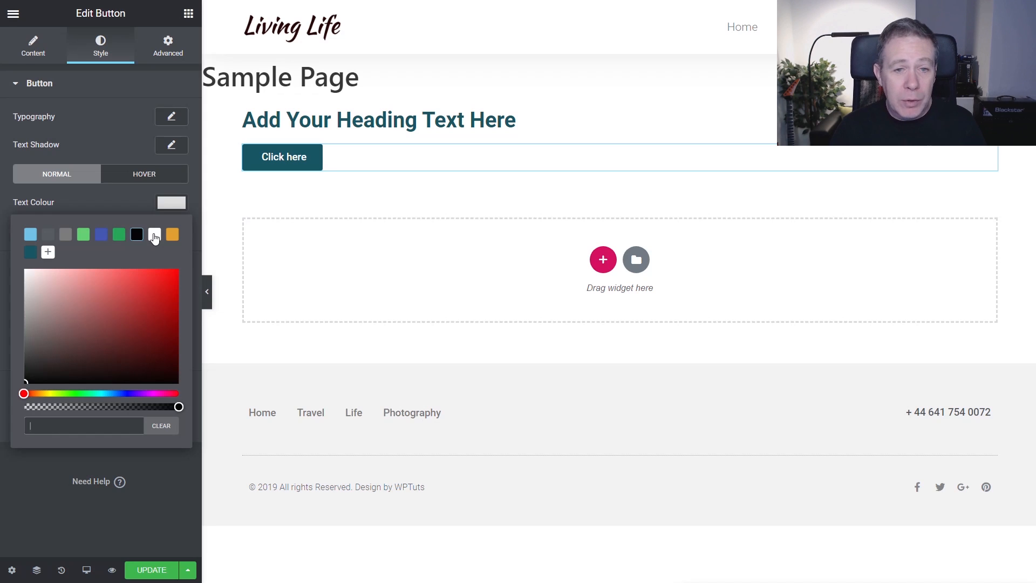
left_click(171, 203)
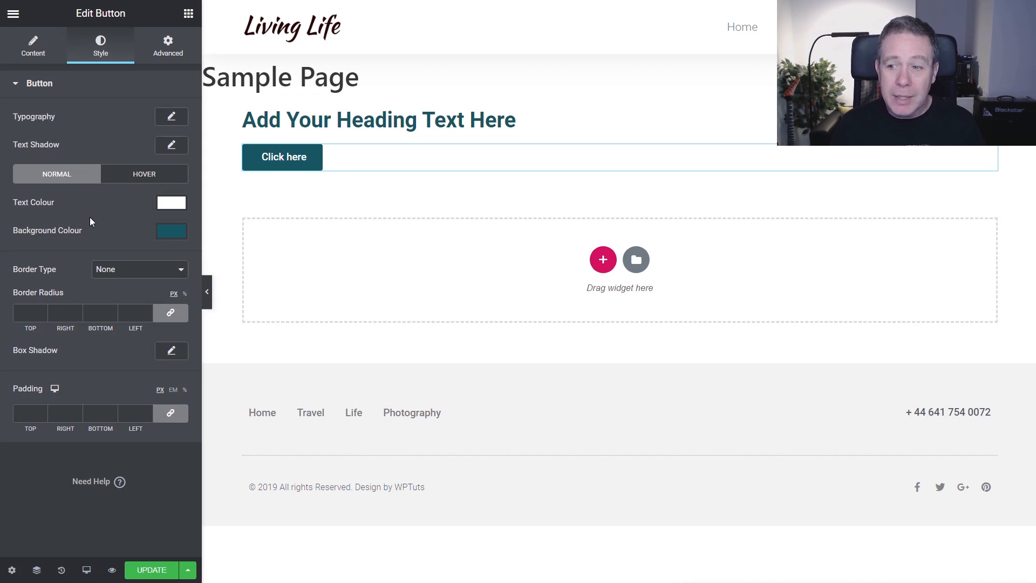
left_click(170, 230)
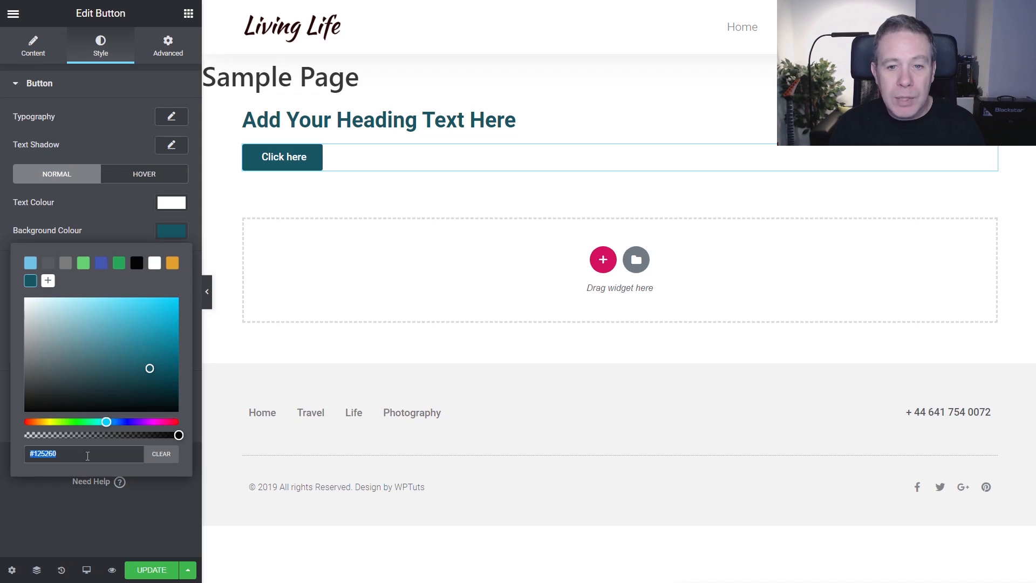
Step: Lower the button background opacity and shift its hue to green
left_click_drag(178, 435, 144, 435)
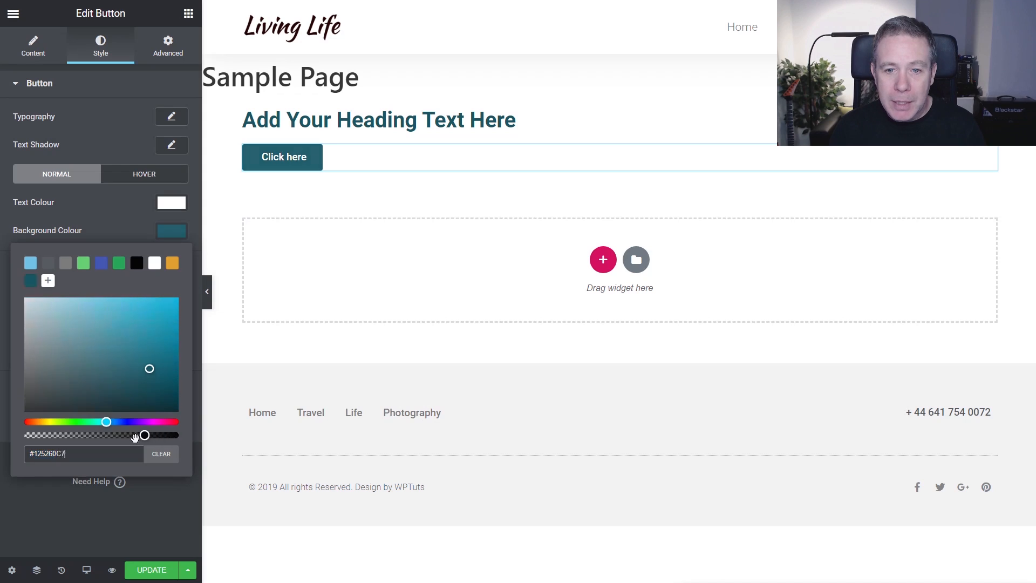
left_click_drag(144, 434, 107, 434)
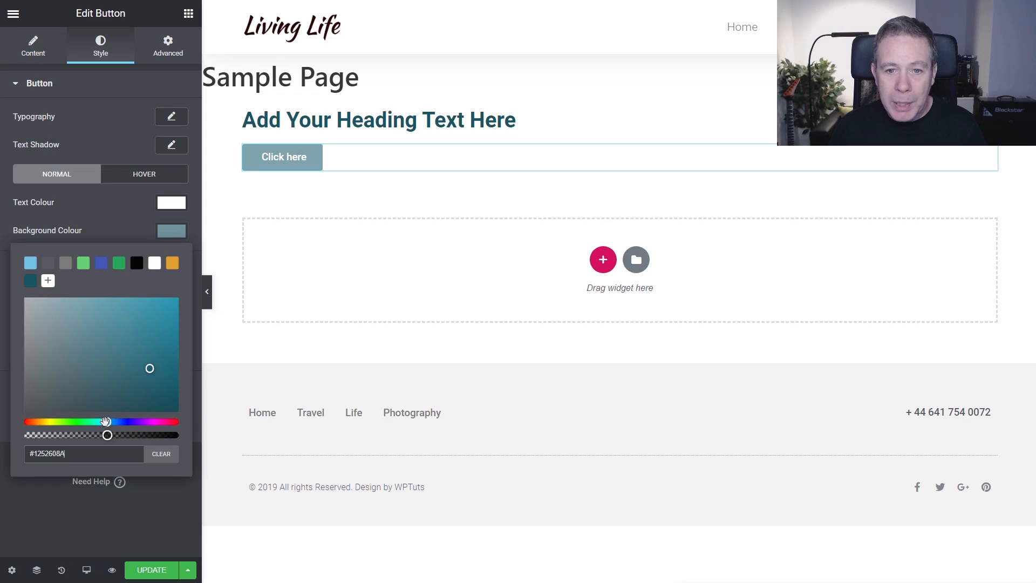
left_click_drag(106, 422, 63, 422)
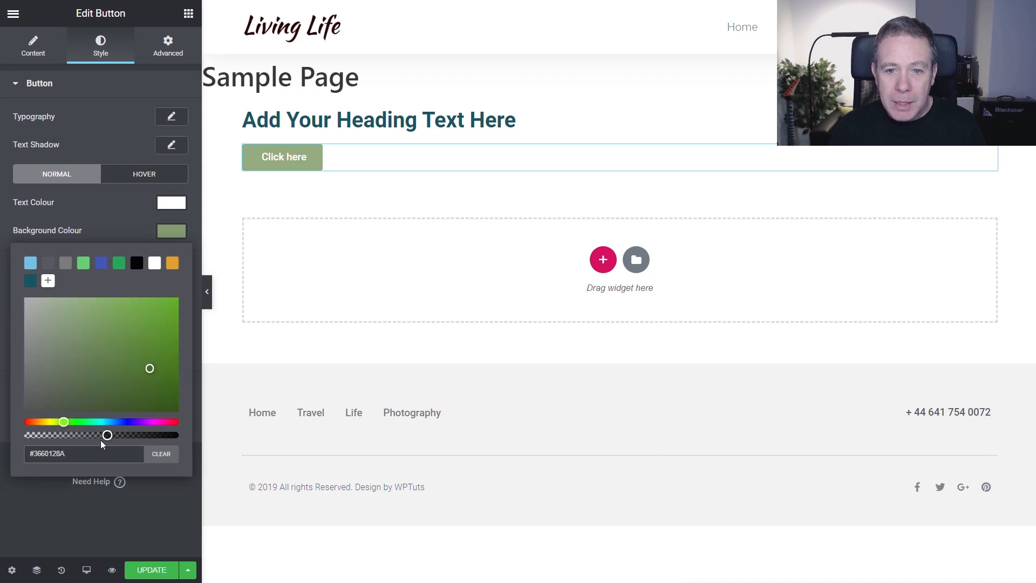
left_click_drag(106, 435, 100, 435)
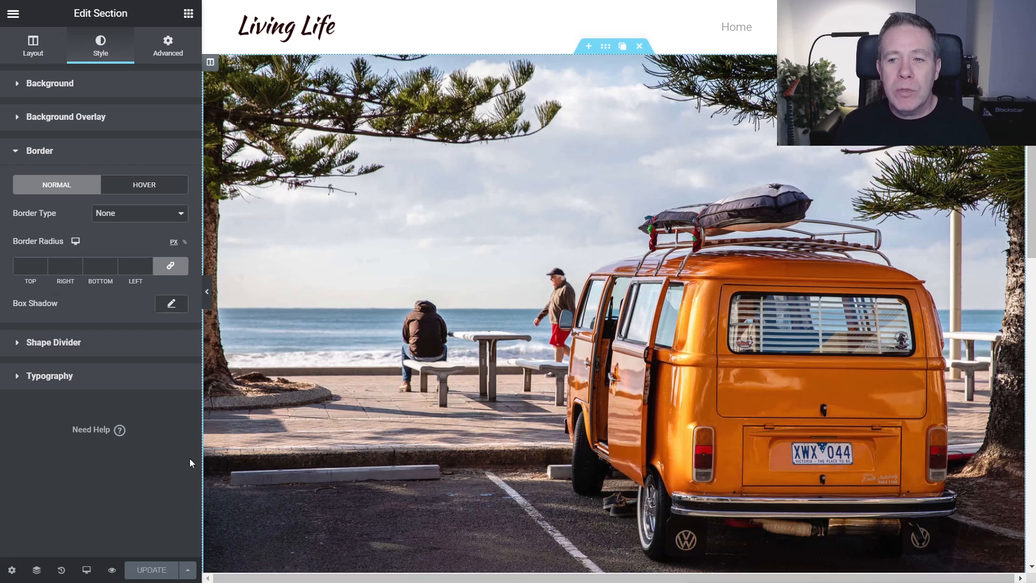
mouse_move(606, 46)
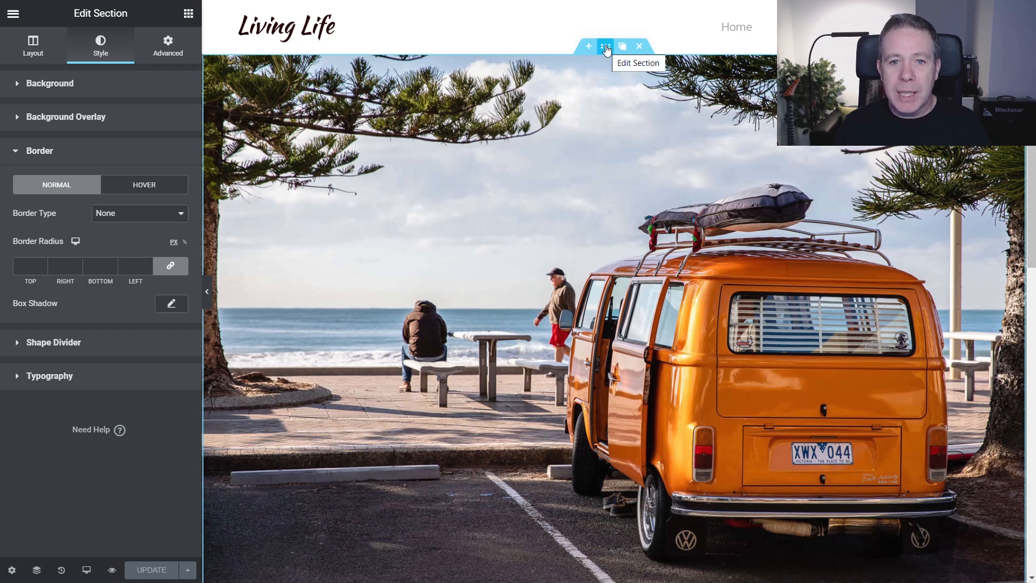
mouse_move(75, 242)
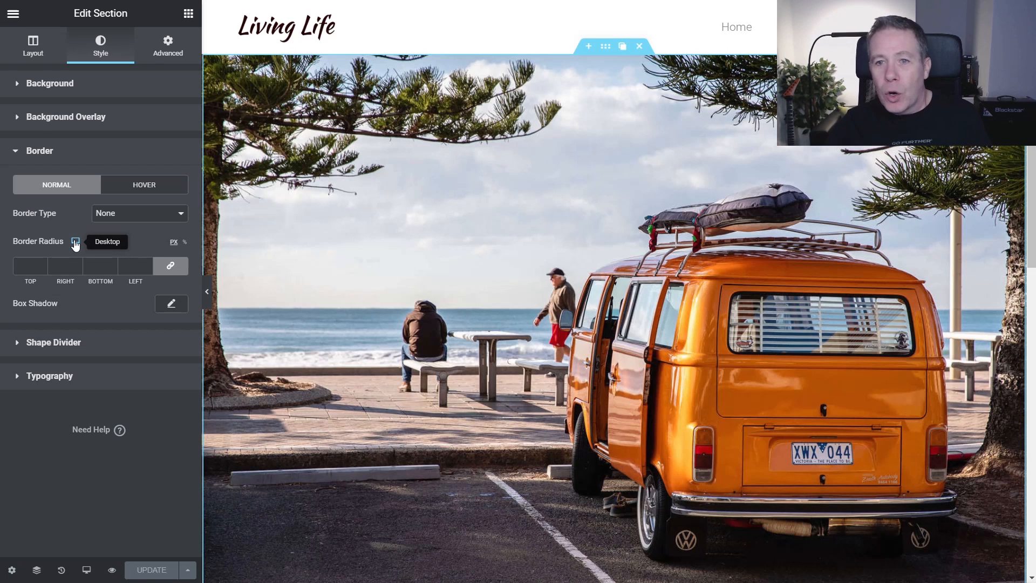
left_click(75, 242)
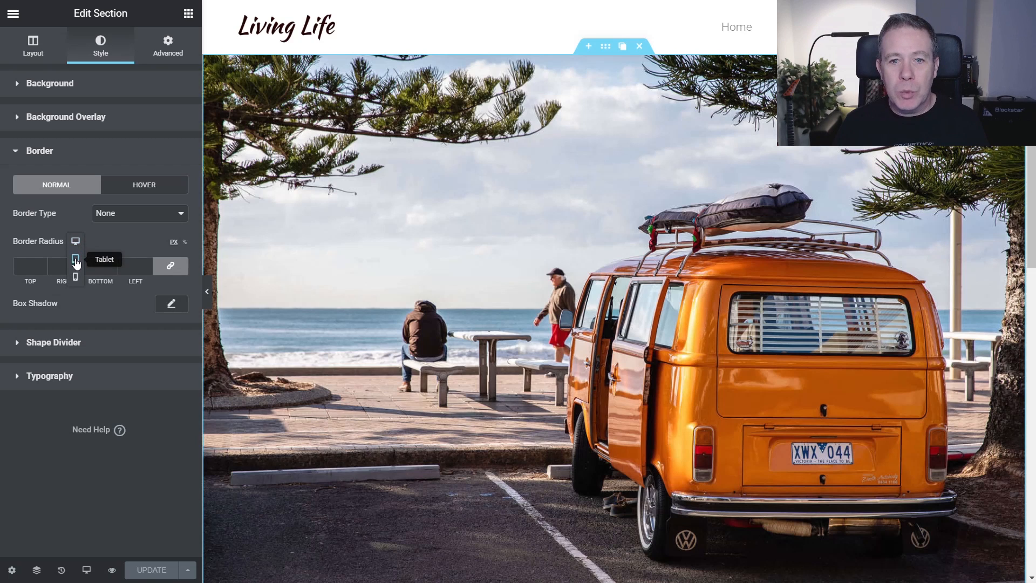
left_click(75, 259)
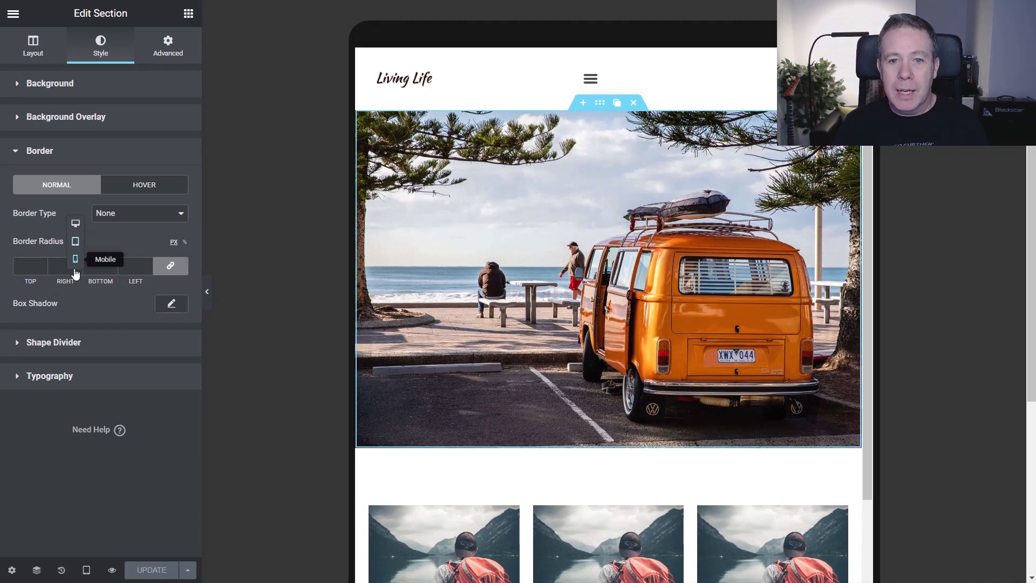
left_click(76, 259)
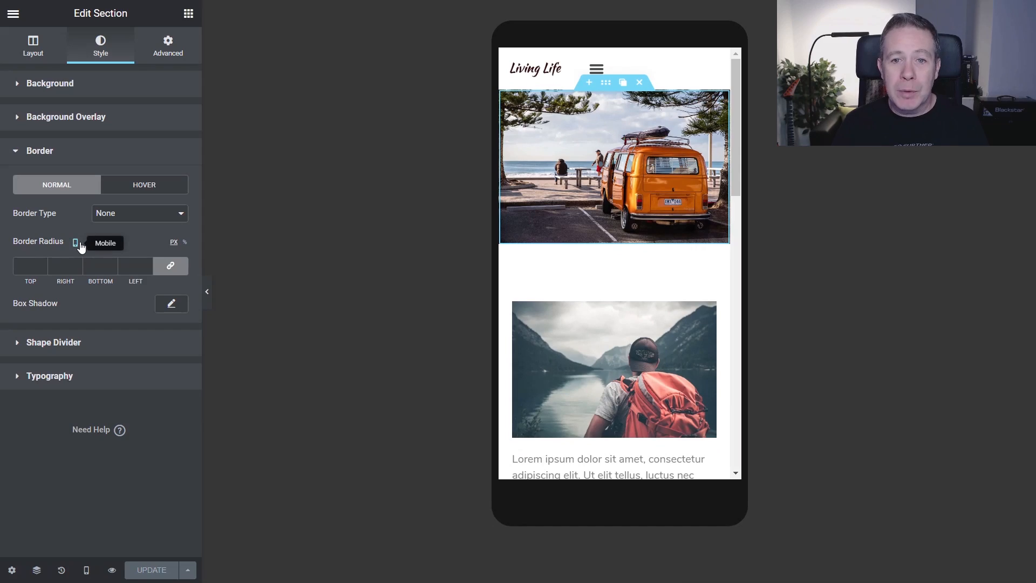
left_click(76, 242)
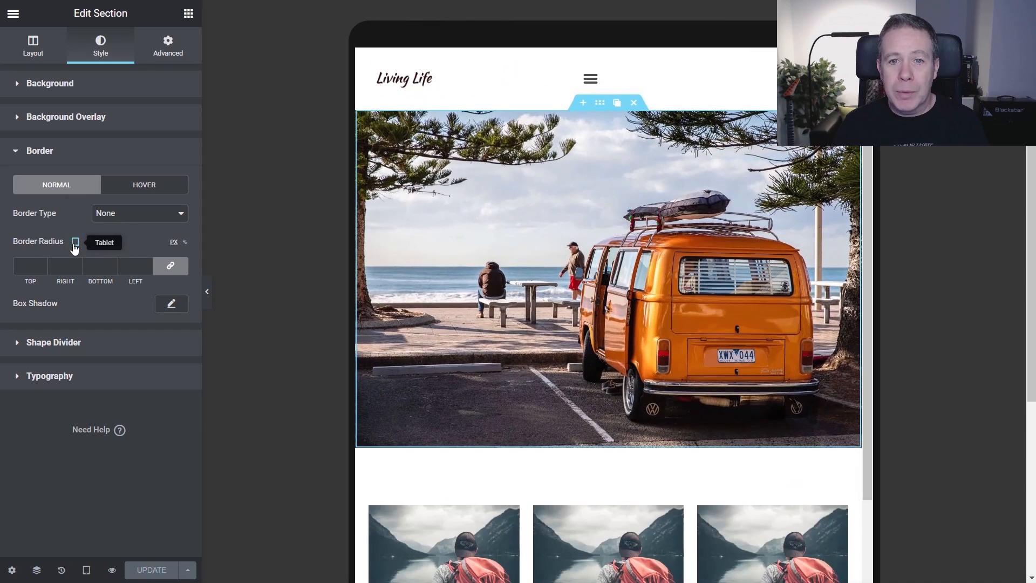
left_click(75, 242)
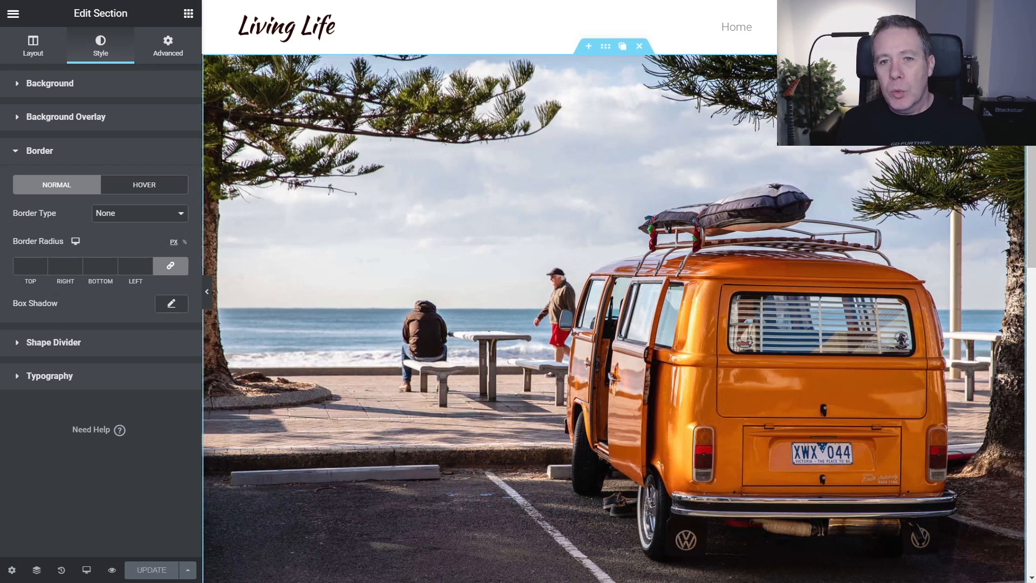
mouse_move(61, 570)
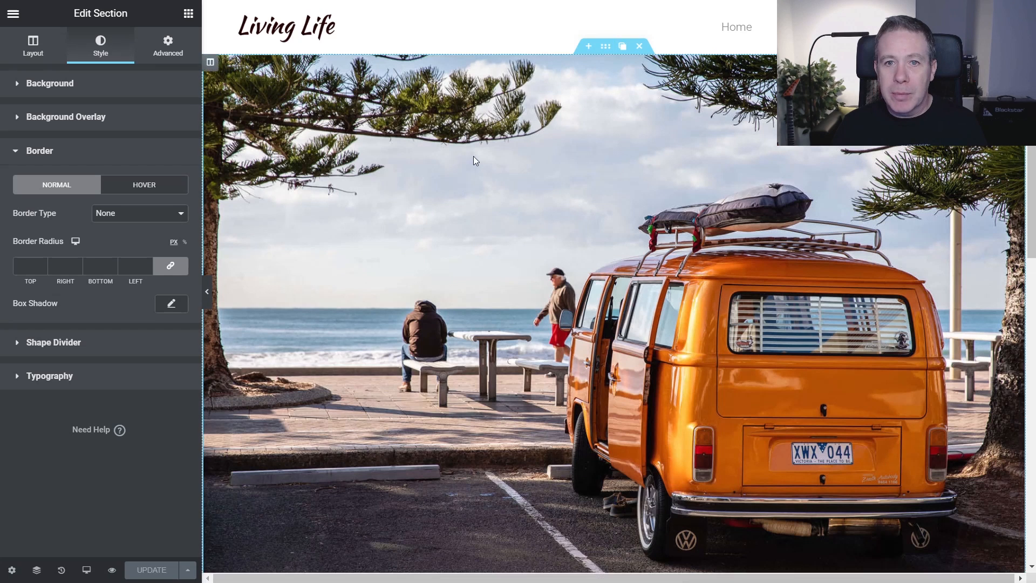
Step: Set Hide On Tablet to Hide in the section's Advanced > Responsive settings
left_click(167, 45)
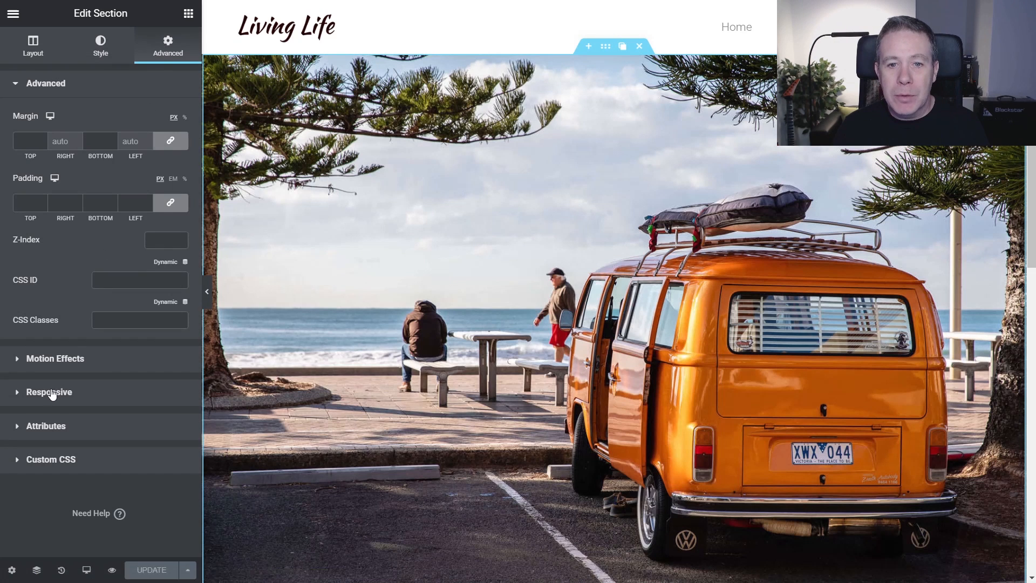
left_click(50, 391)
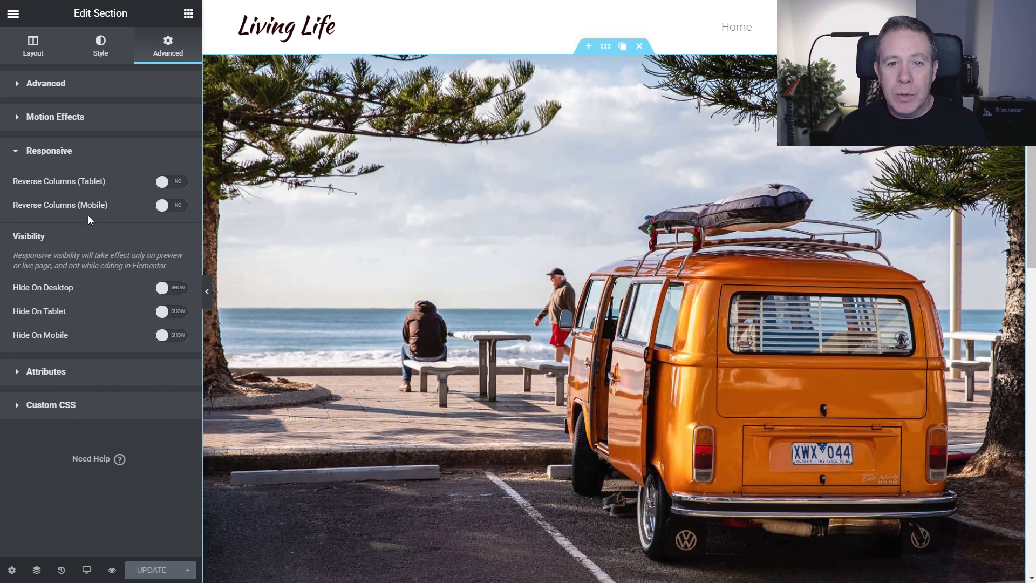
mouse_move(78, 293)
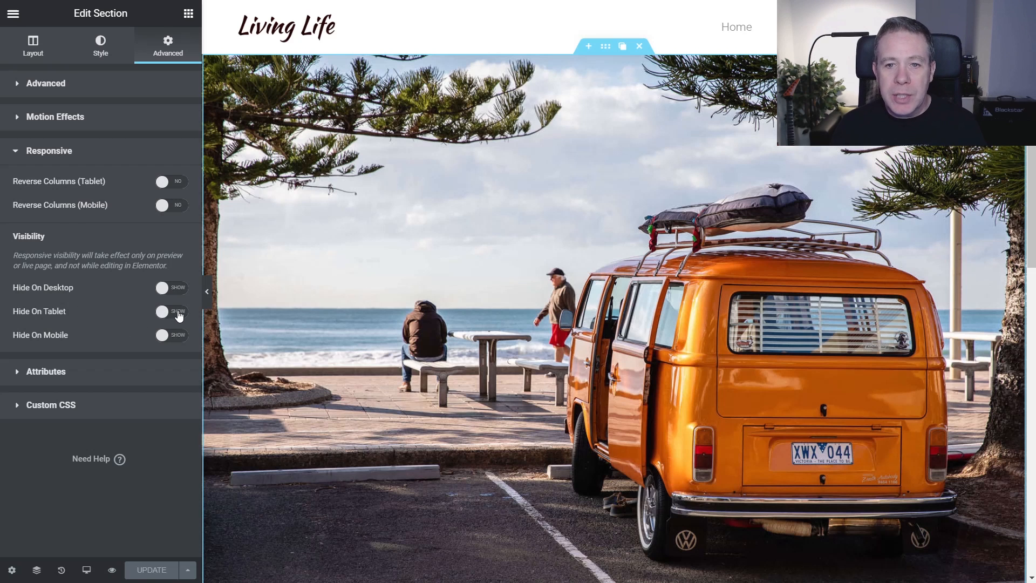
left_click(170, 310)
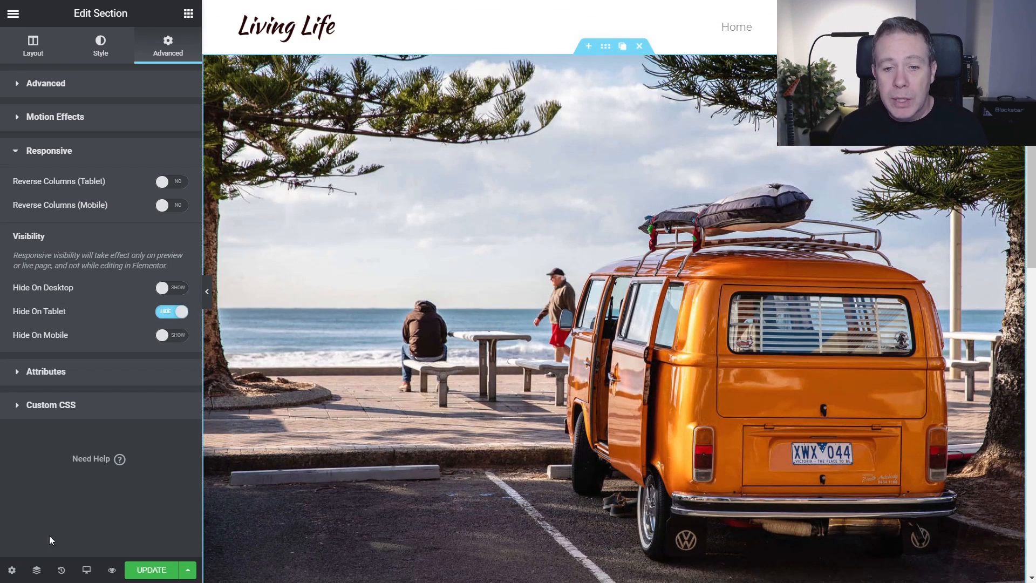
Step: Preview the page at tablet and mobile widths, then set Hide On Mobile to Hide
left_click(87, 569)
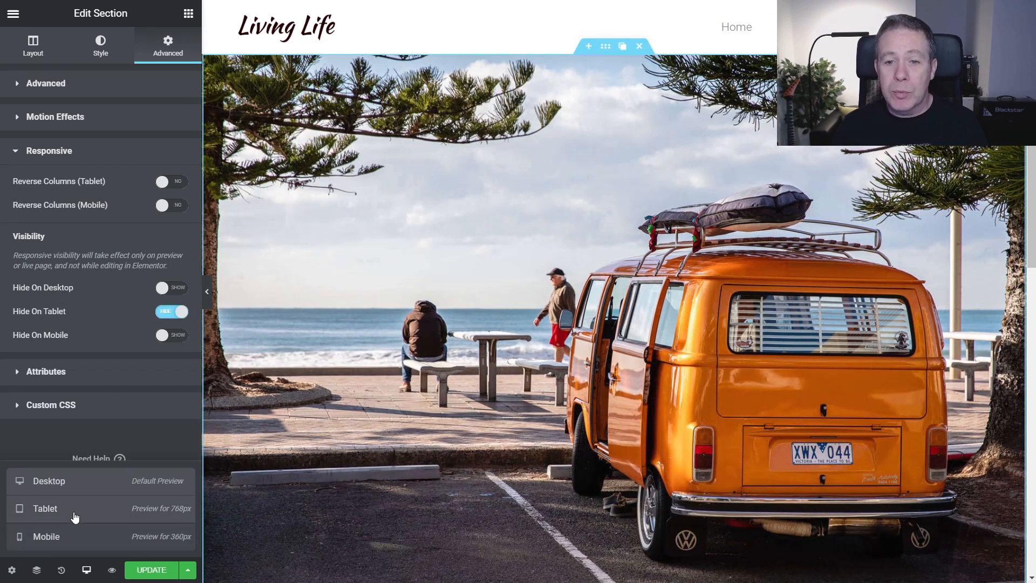
left_click(46, 509)
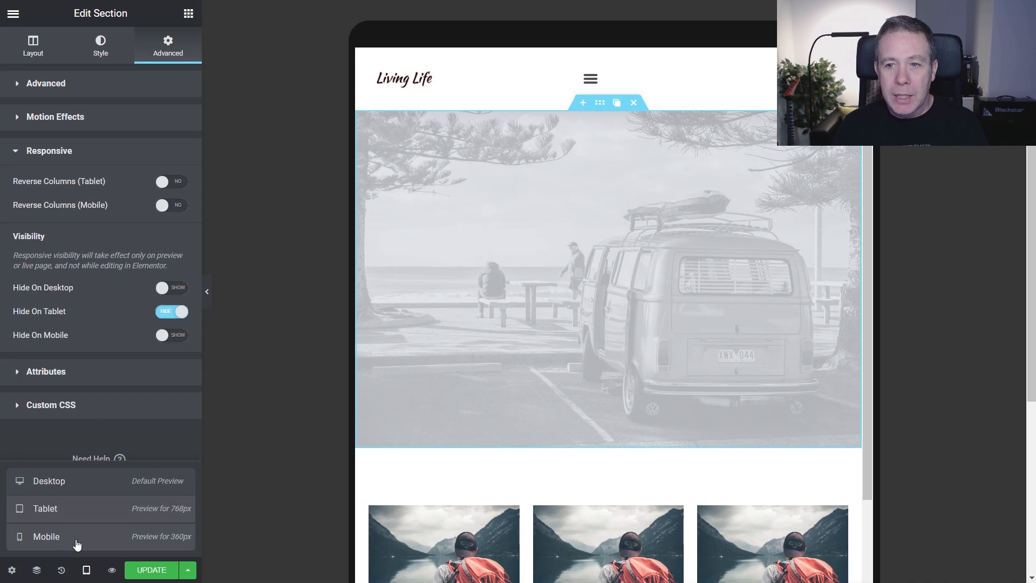
left_click(45, 536)
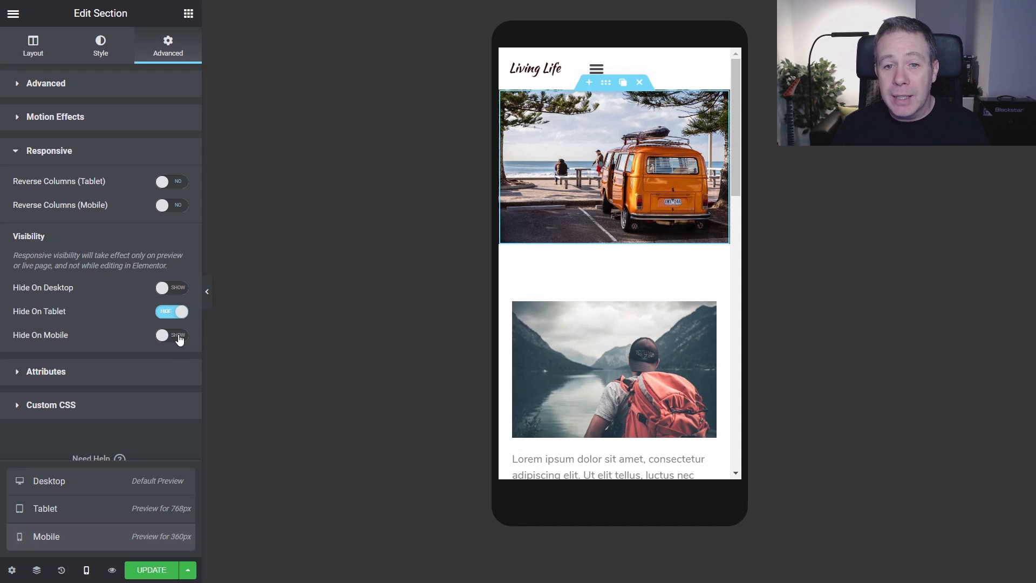
left_click(171, 334)
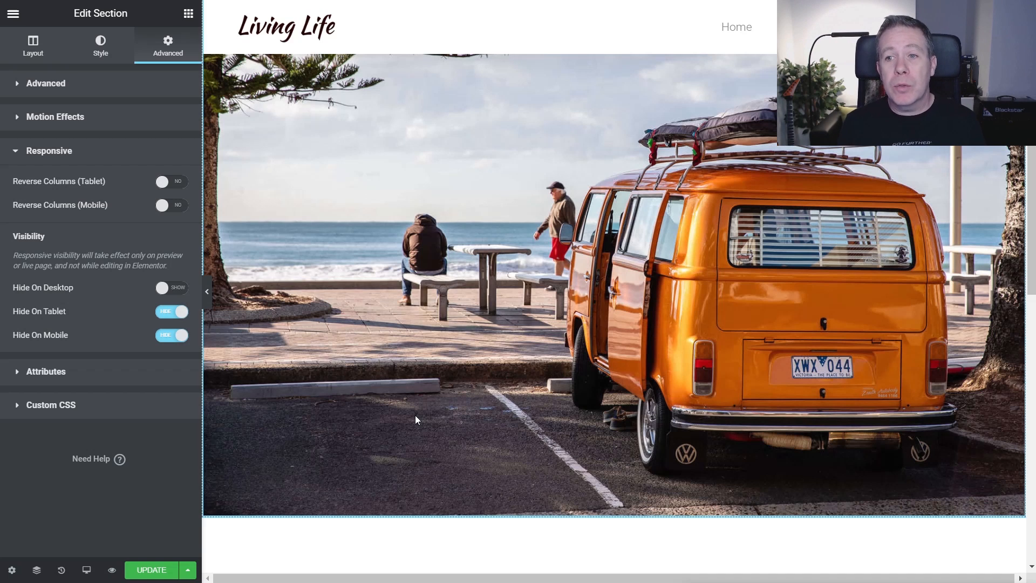
mouse_move(427, 344)
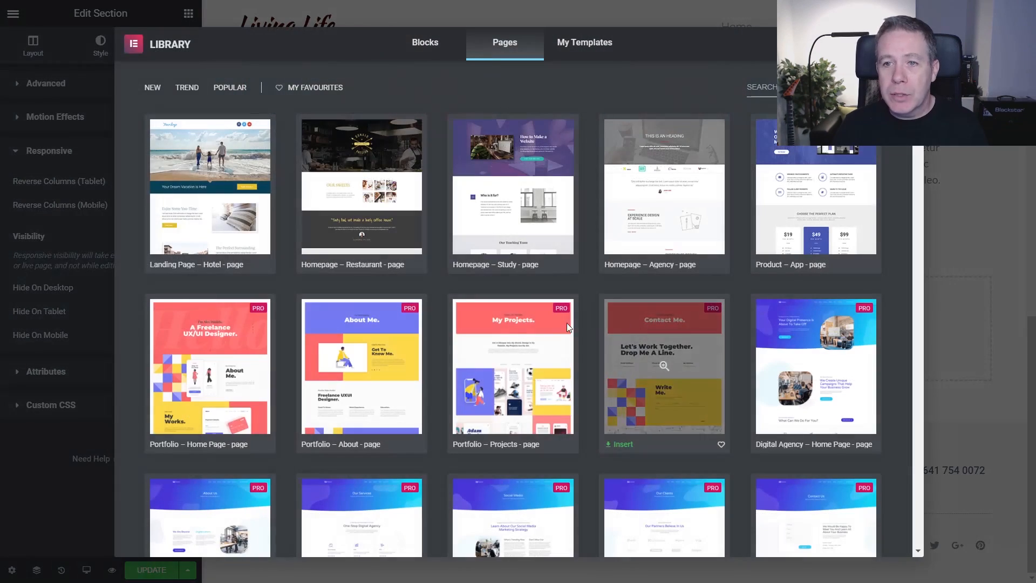
mouse_move(296, 233)
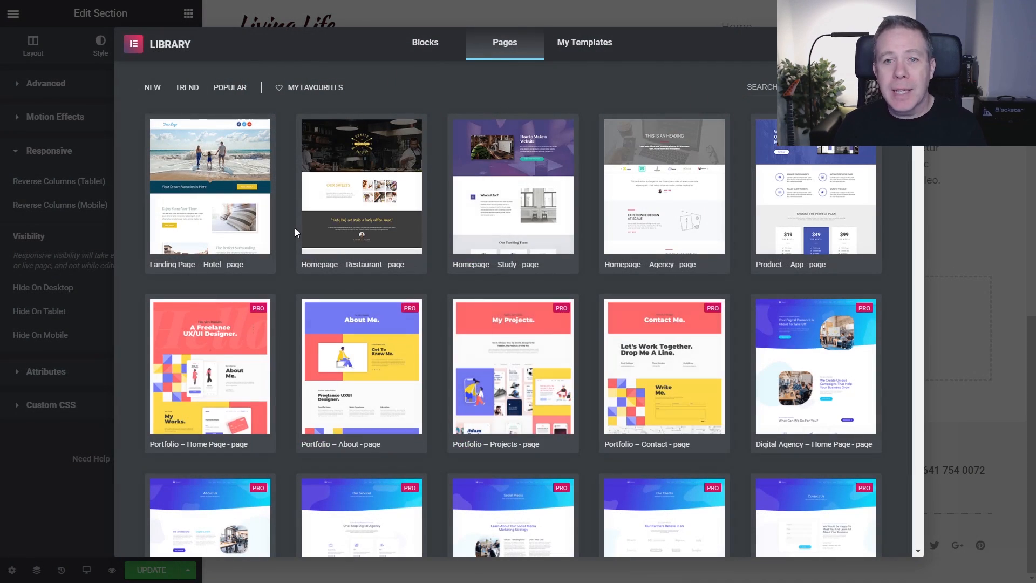
mouse_move(832, 181)
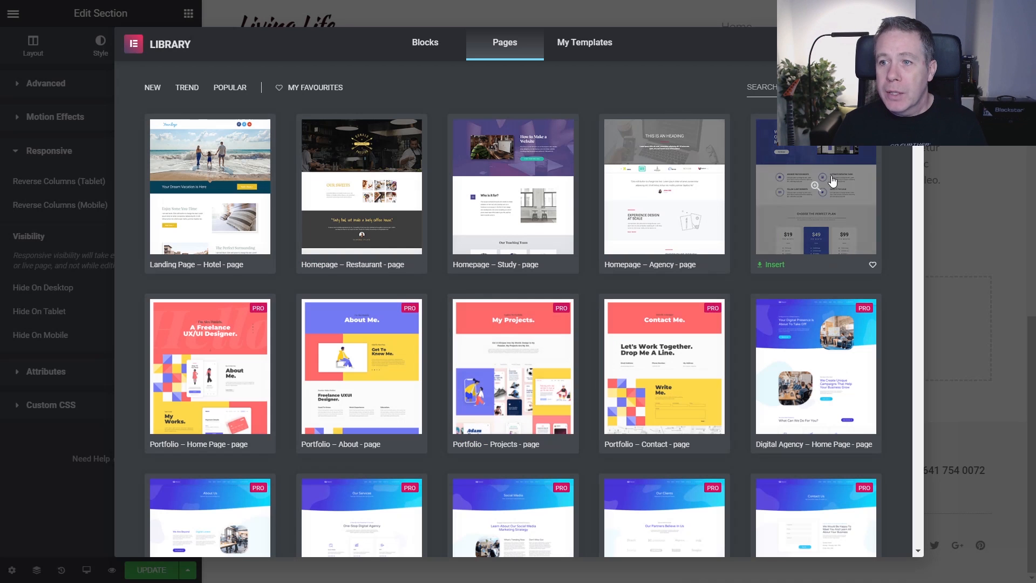
Step: Insert the Product – App page template from the library's Pages tab
left_click(773, 263)
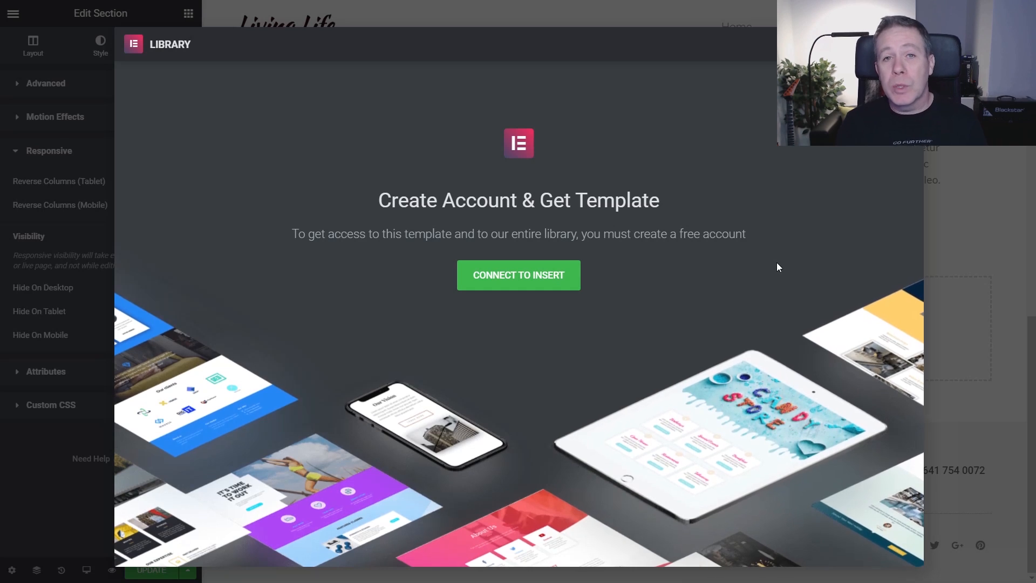
mouse_move(509, 278)
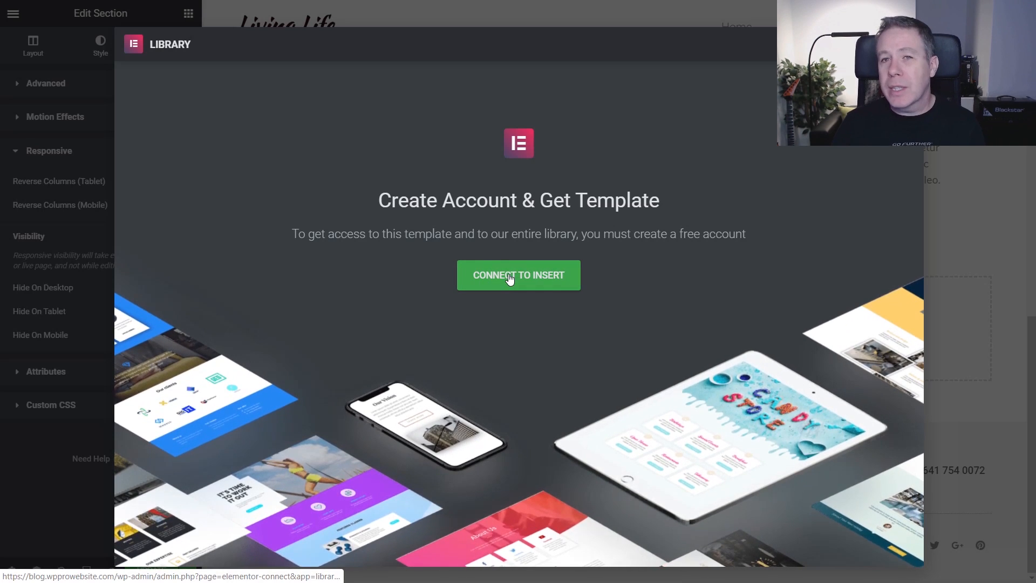
Step: Choose Connect to Insert and approve connecting the Elementor account to this site
left_click(518, 276)
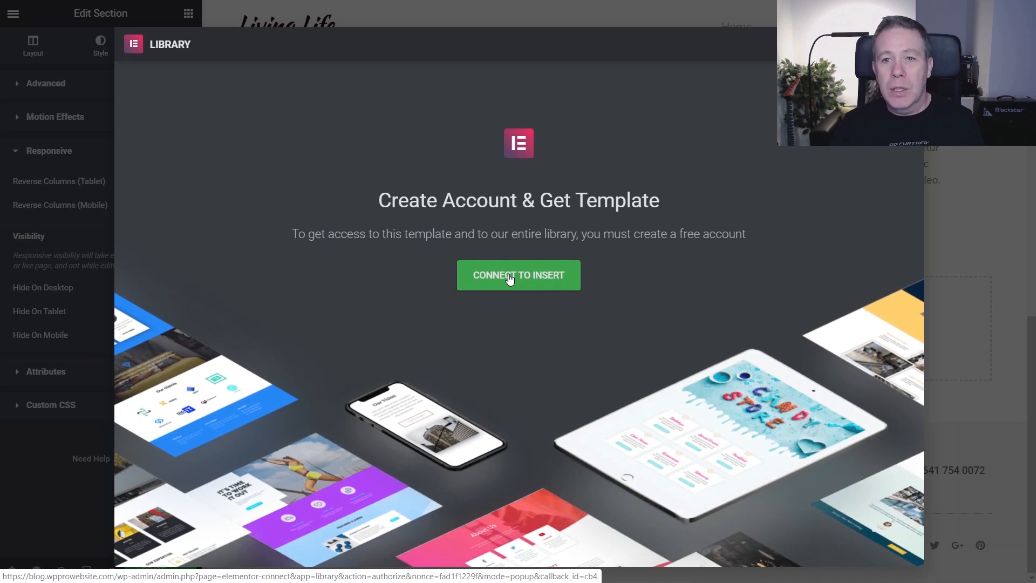
left_click(518, 275)
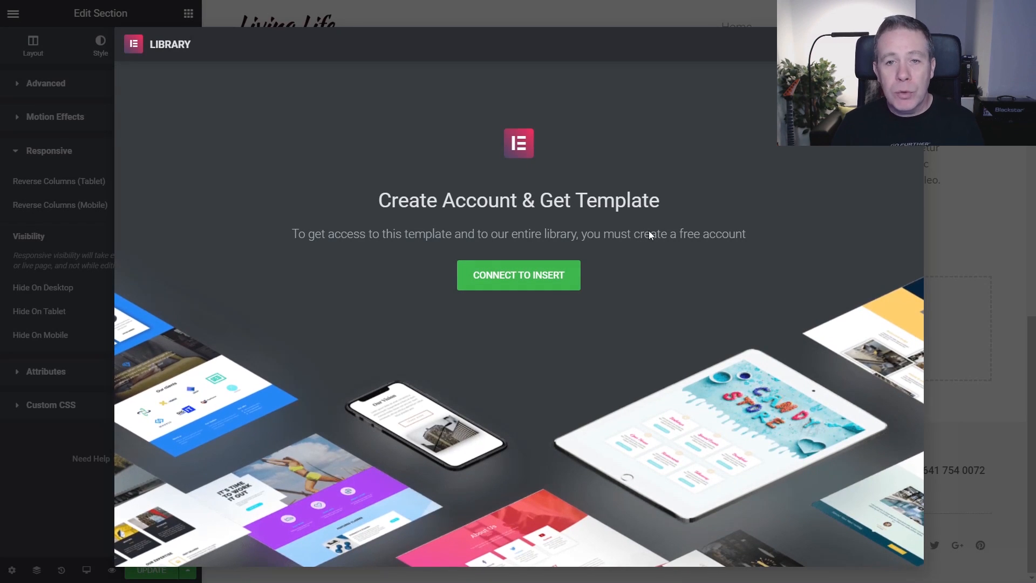
mouse_move(727, 435)
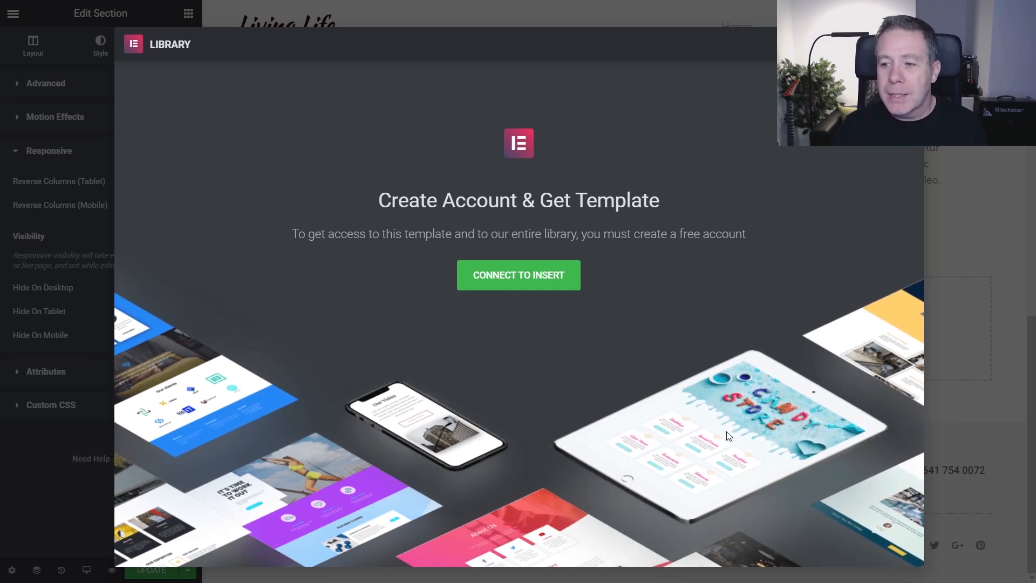
left_click(517, 275)
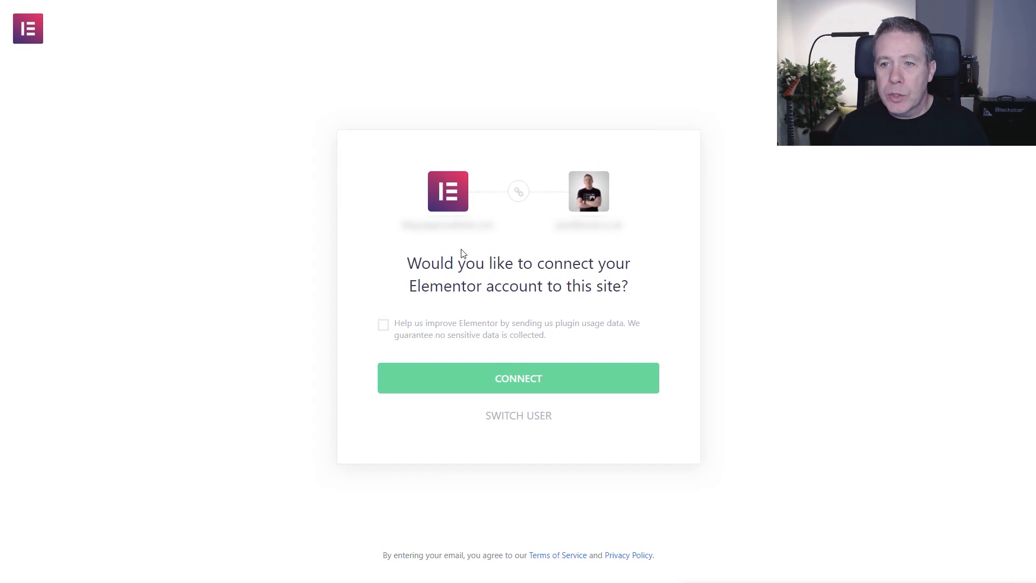
mouse_move(517, 382)
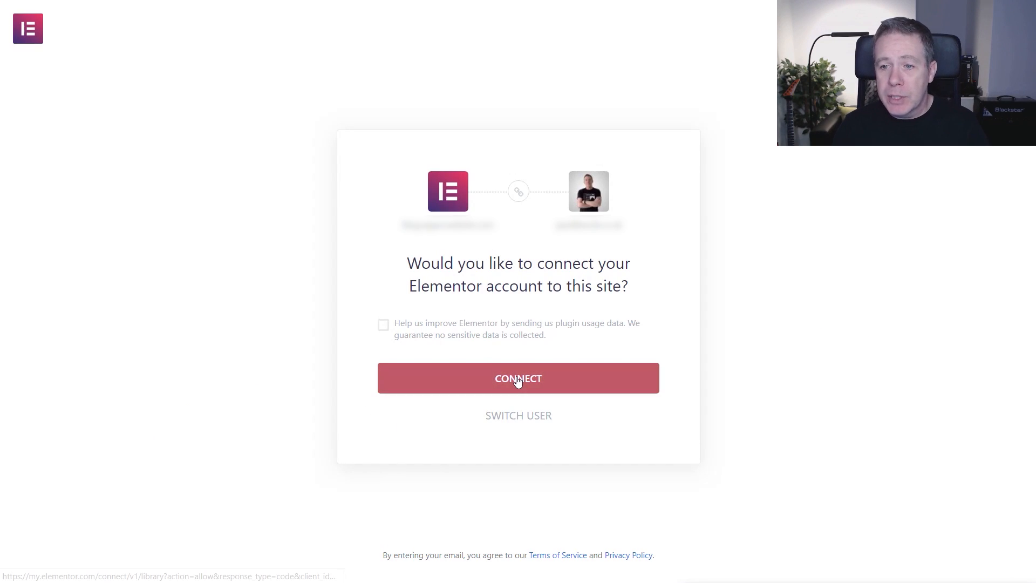
left_click(518, 378)
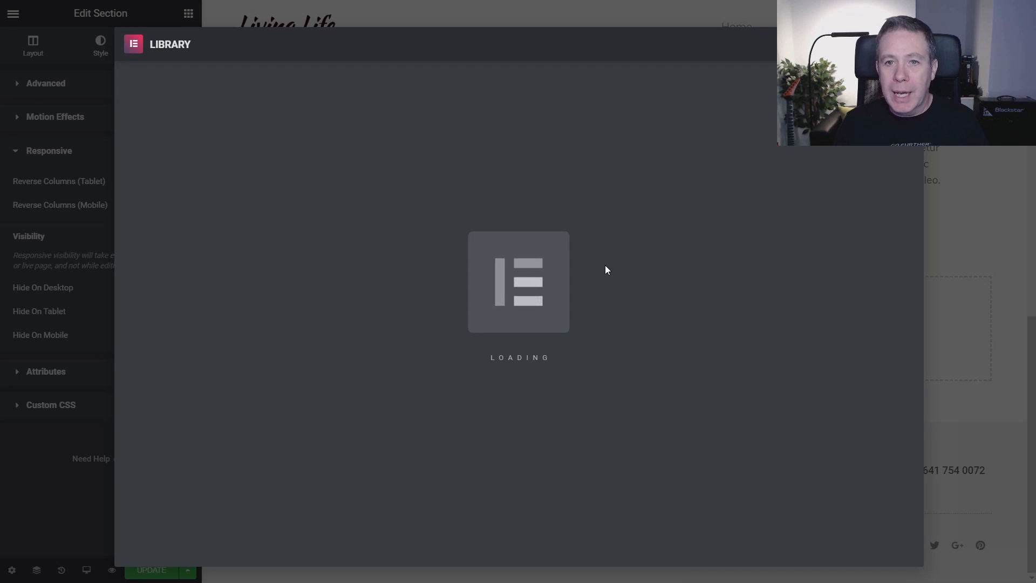
mouse_move(567, 269)
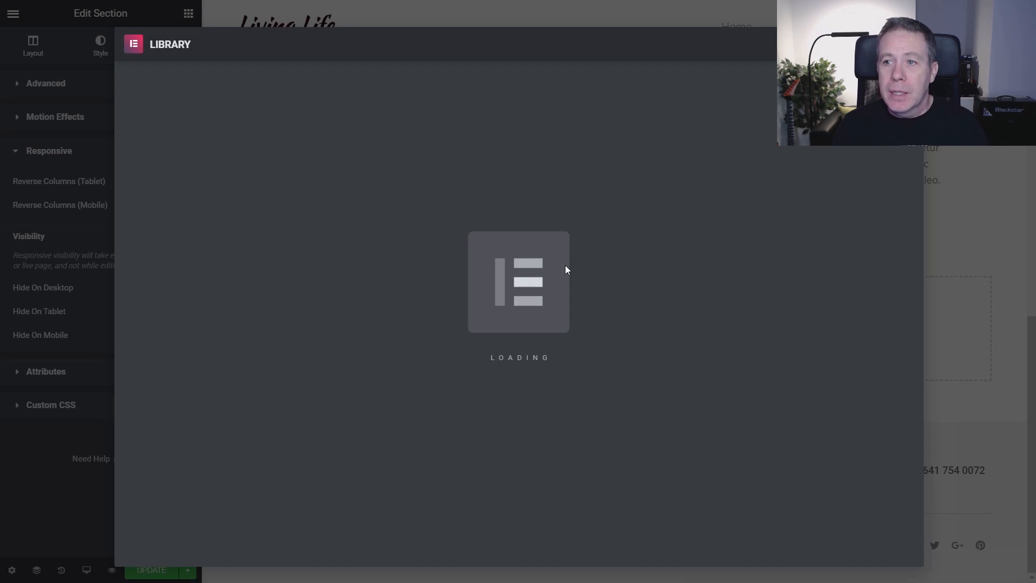
mouse_move(644, 262)
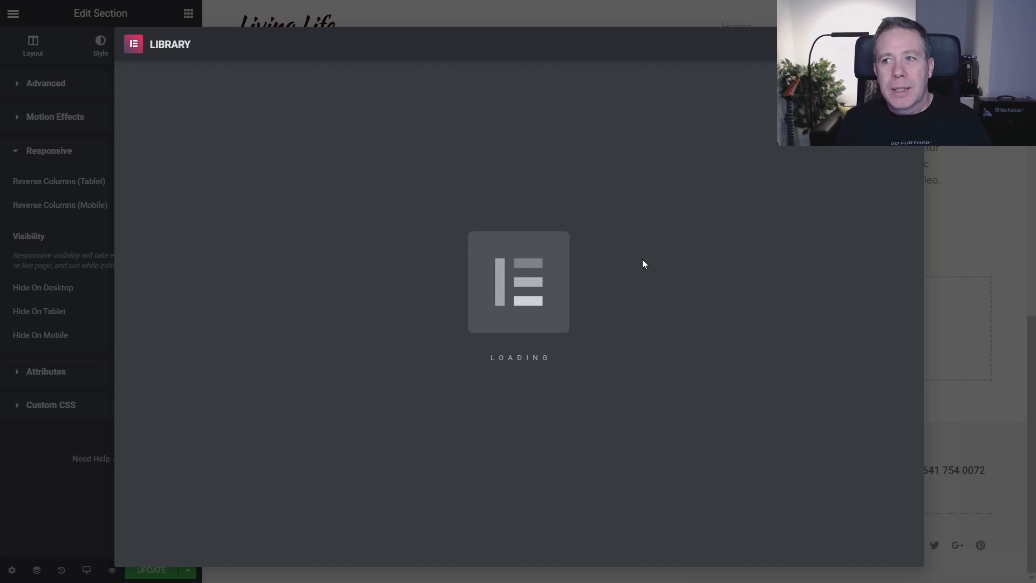
mouse_move(763, 226)
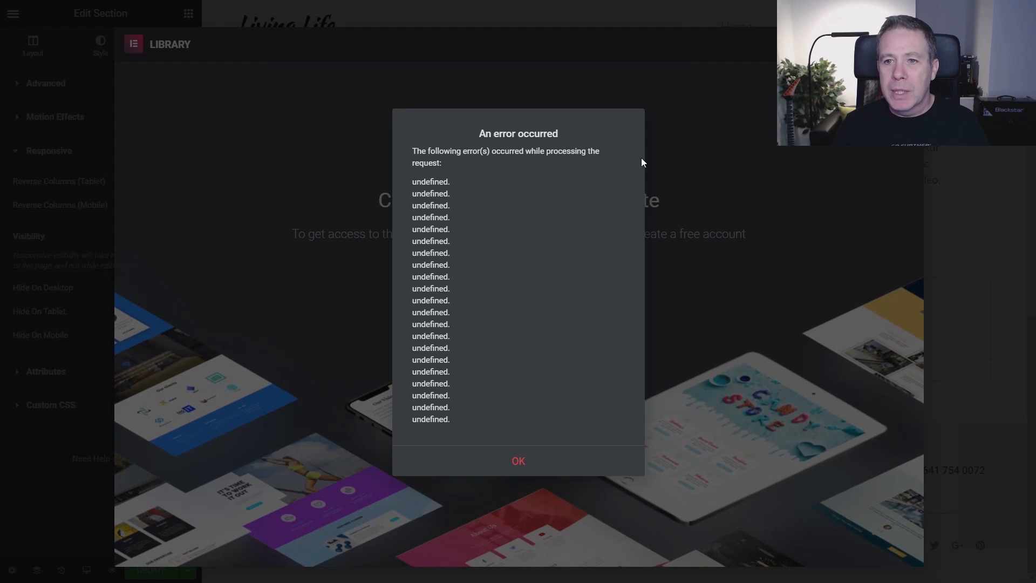
Step: Dismiss the connection error and retry Connect to Insert for the template
left_click(518, 461)
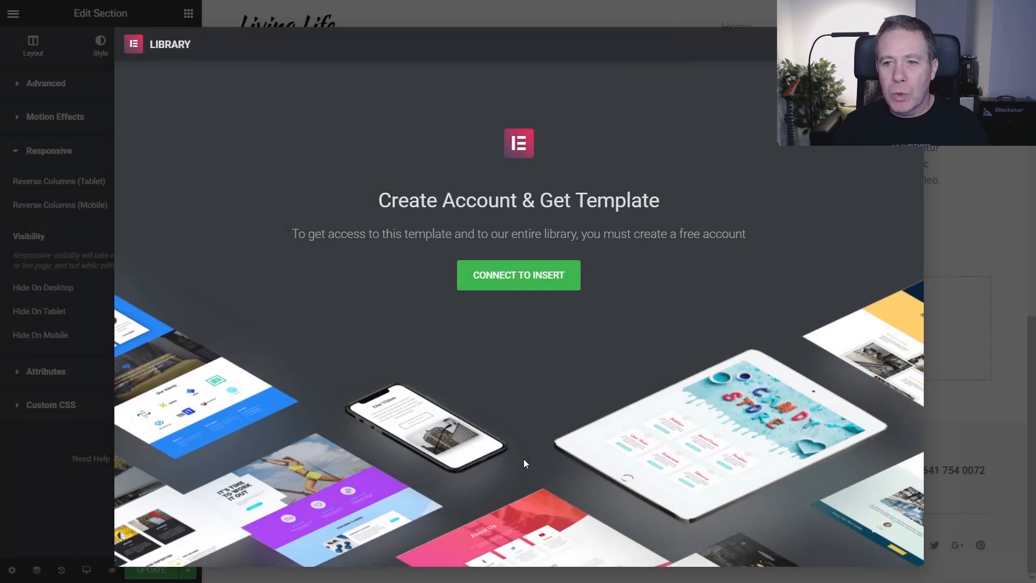
left_click(518, 275)
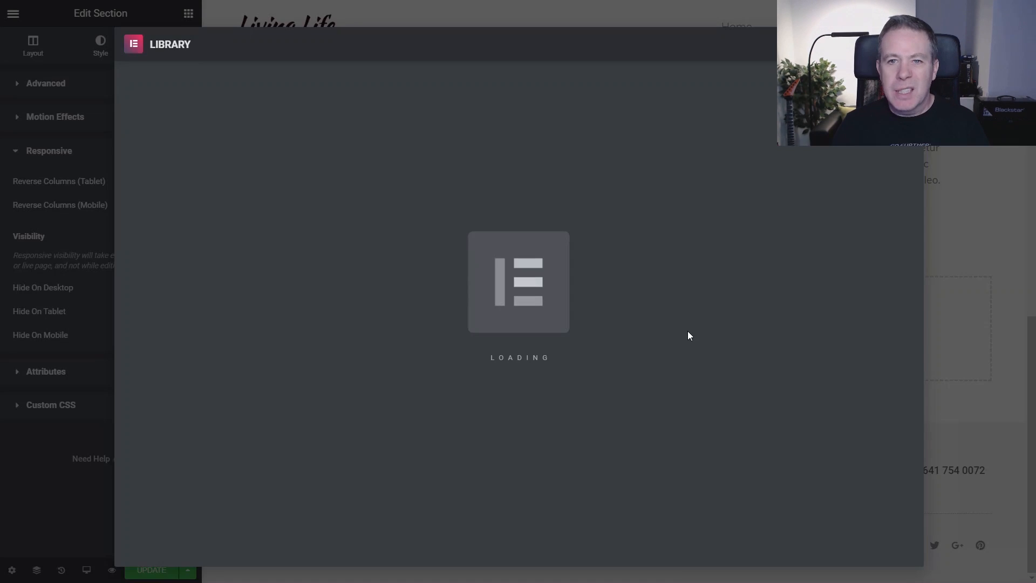
mouse_move(748, 285)
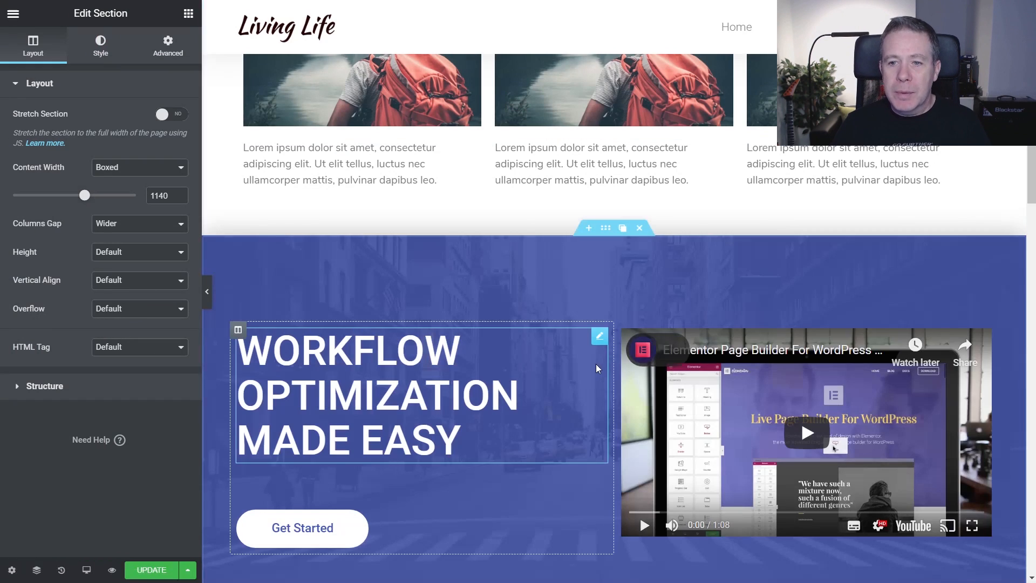
scroll("down", 3)
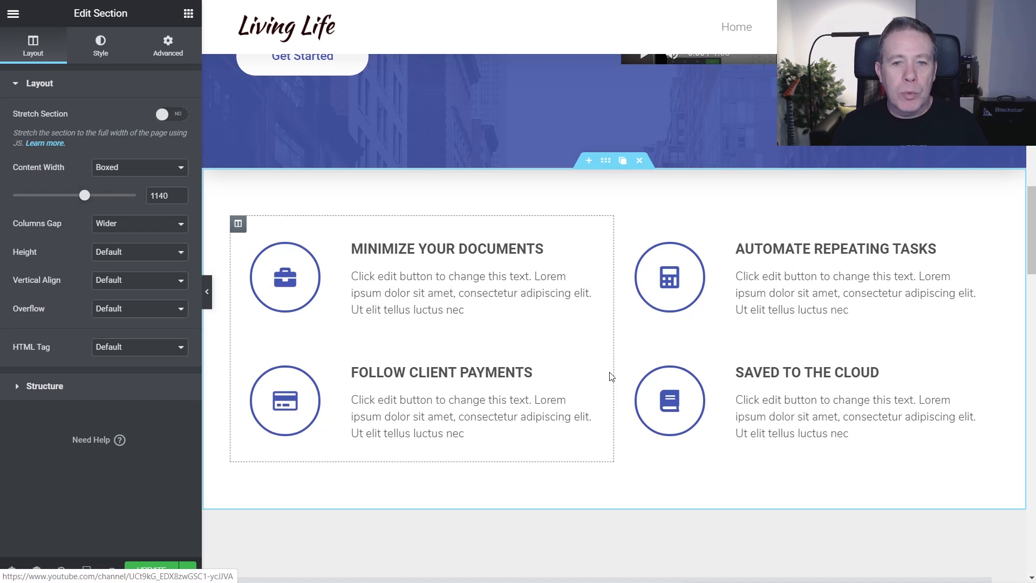
mouse_move(542, 380)
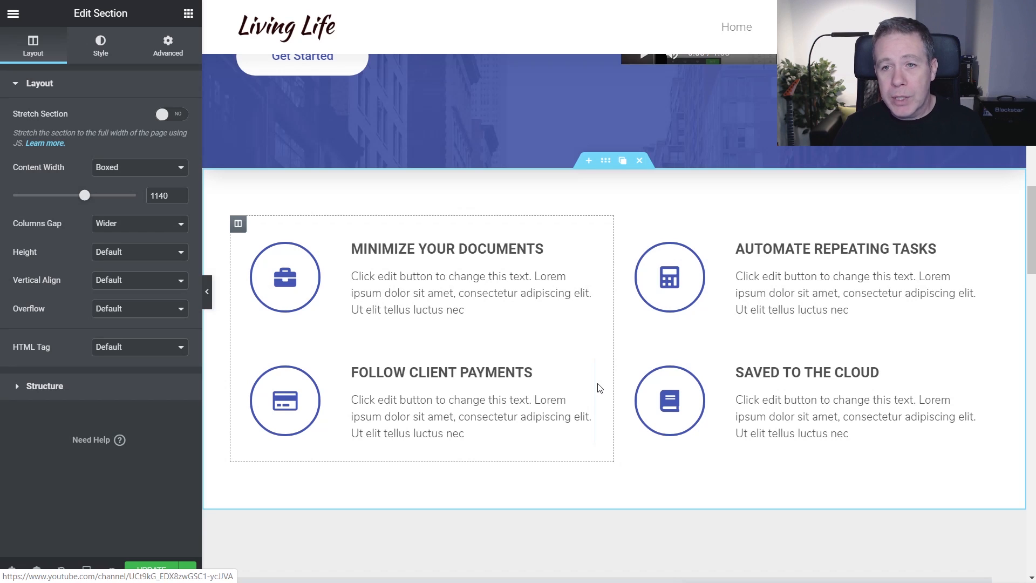
mouse_move(602, 385)
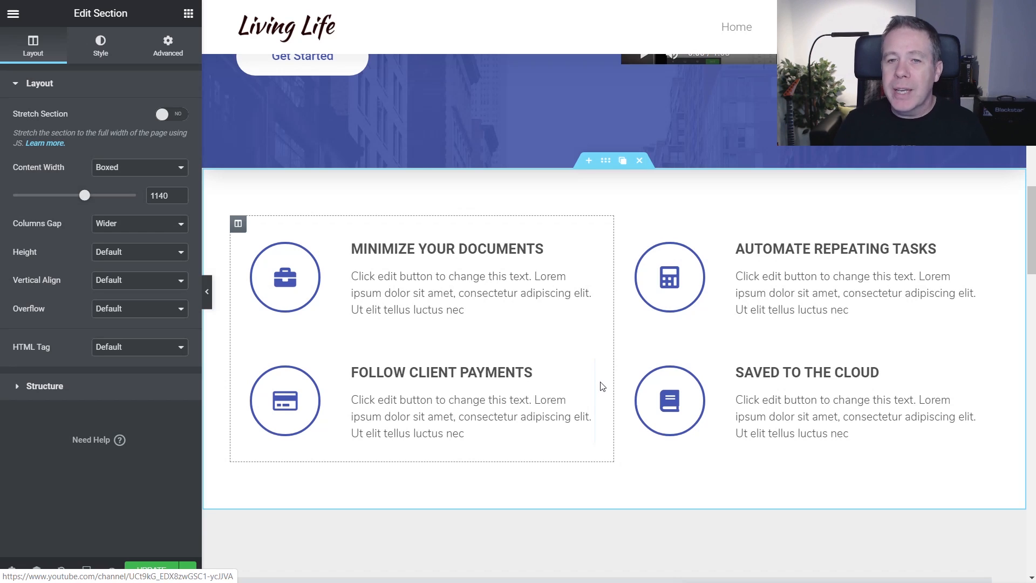